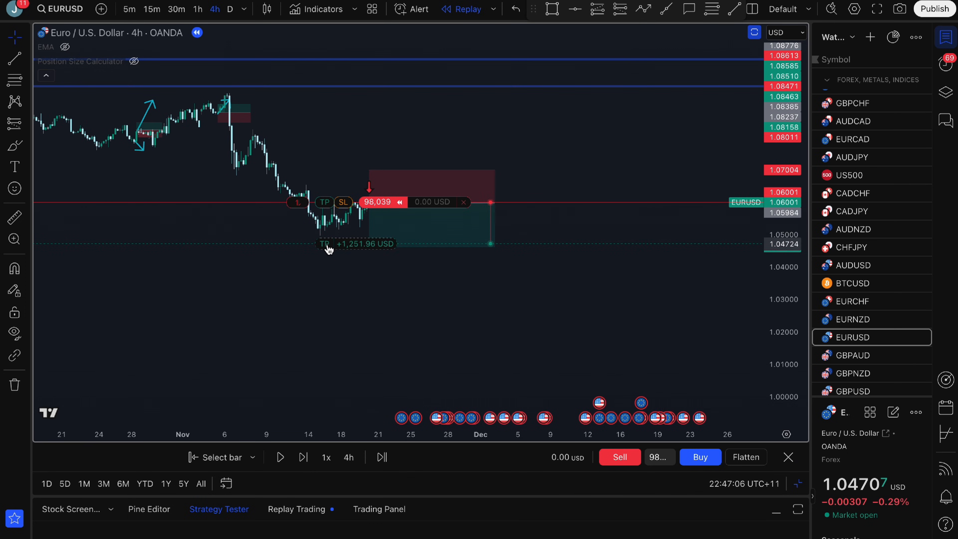
{"action": "mouse_move", "coordinate": [326, 245]}
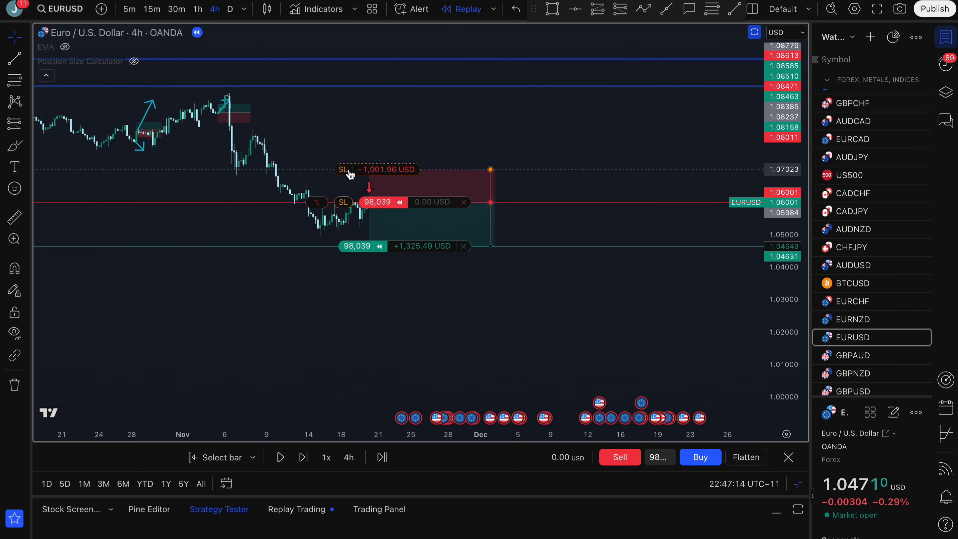
- Attach the stop-loss to the open EURUSD short and start the bar replay playing
{"action": "left_click", "coordinate": [280, 457]}
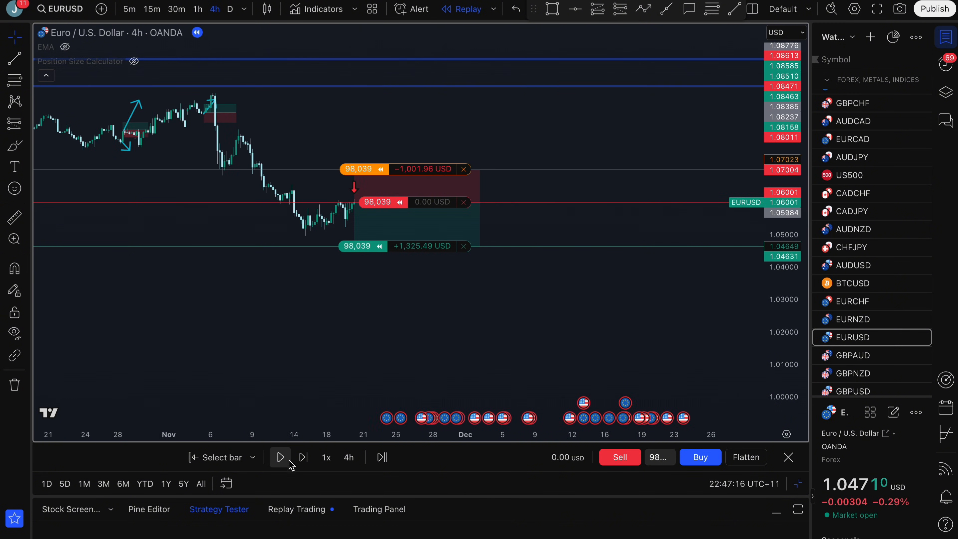
{"action": "left_click", "coordinate": [279, 457]}
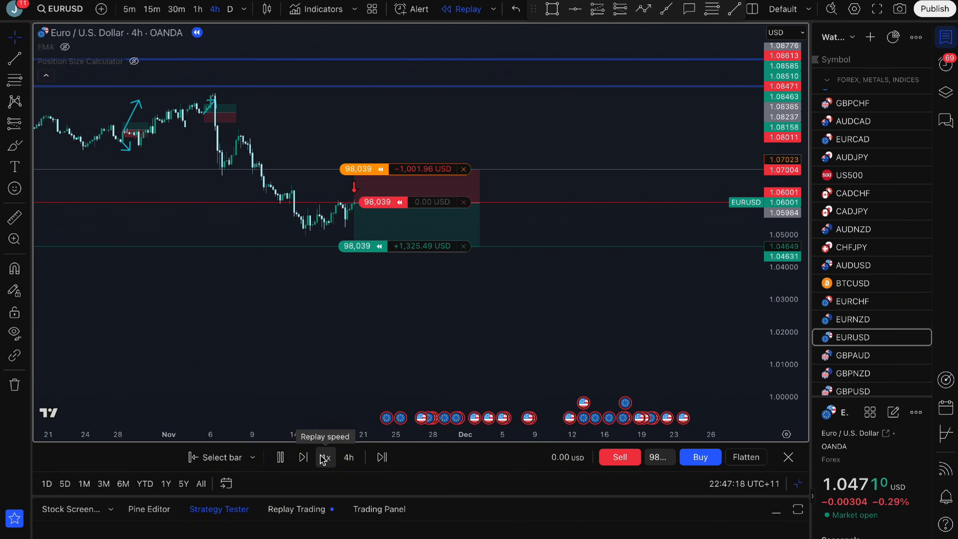
{"action": "left_click", "coordinate": [788, 457]}
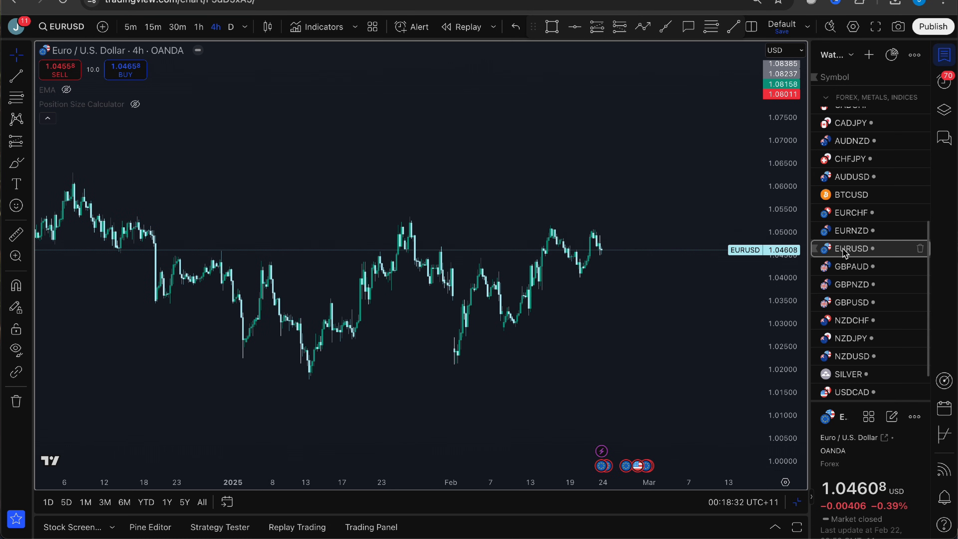
{"action": "mouse_move", "coordinate": [215, 27]}
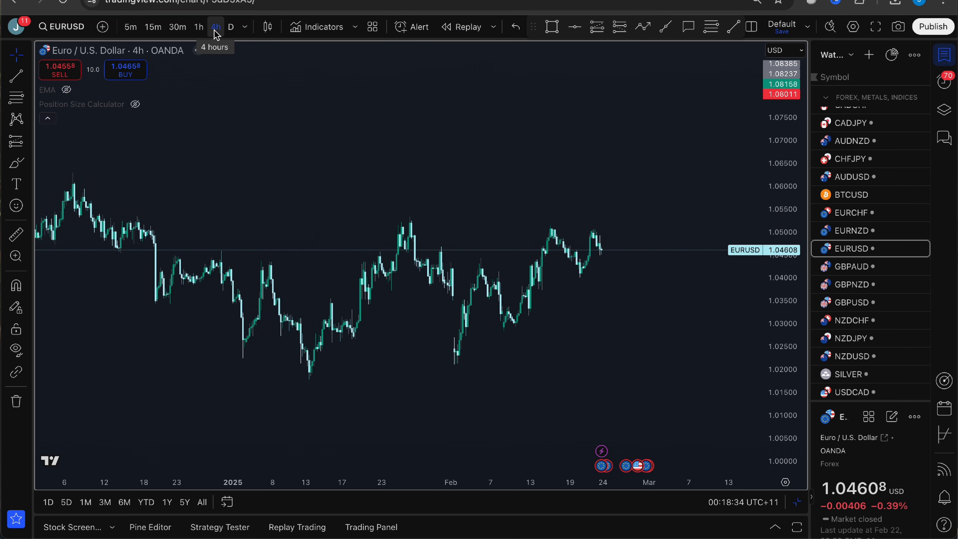
{"action": "left_click", "coordinate": [216, 26]}
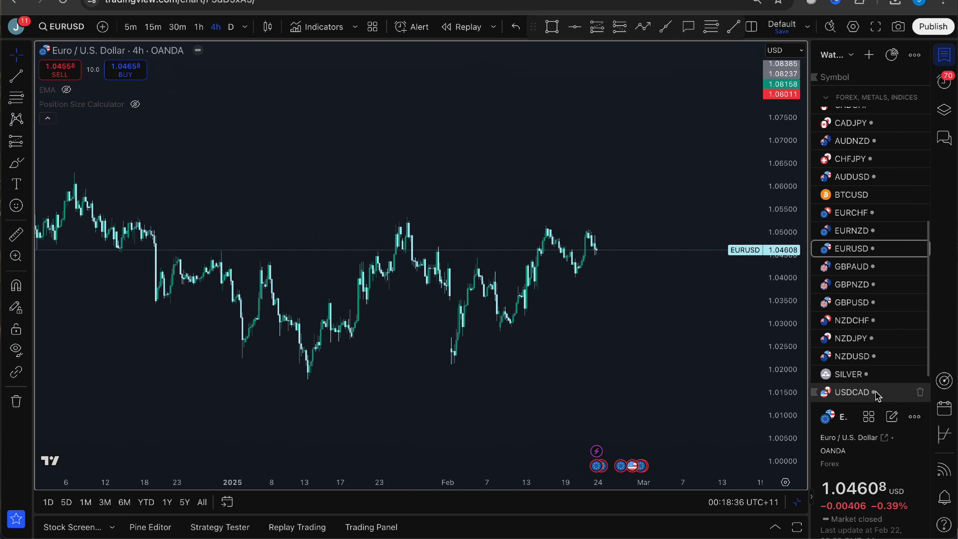
{"action": "mouse_move", "coordinate": [868, 284]}
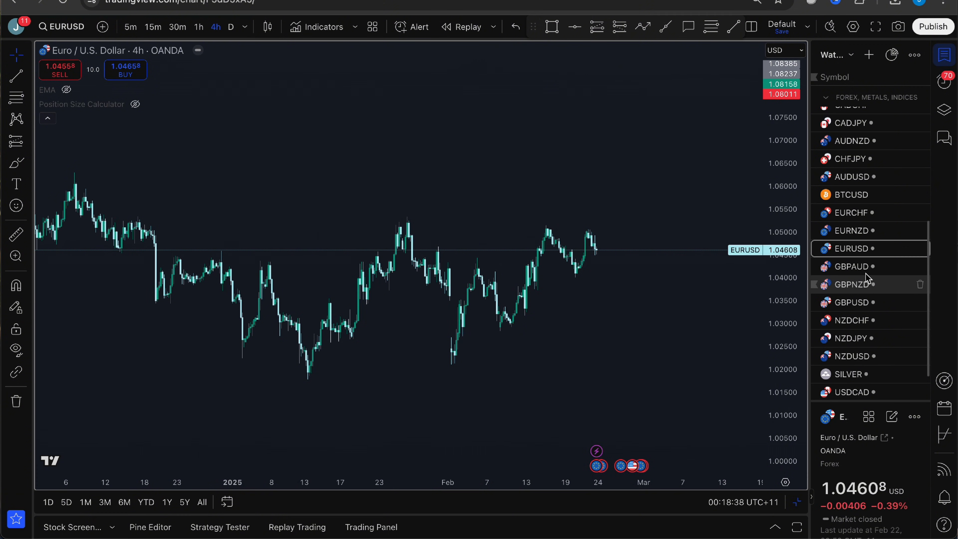
{"action": "scroll", "scroll_direction": "up", "scroll_amount": 3}
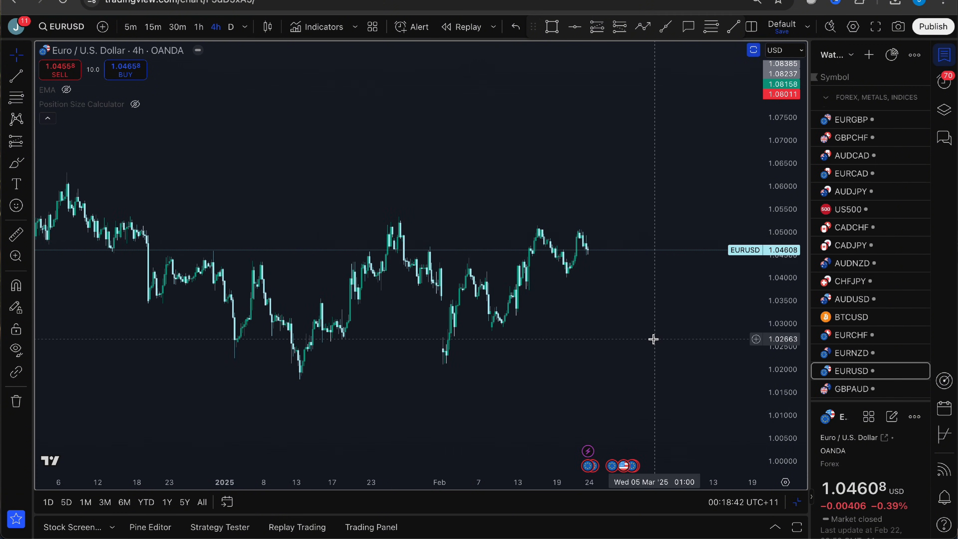
{"action": "mouse_move", "coordinate": [324, 26]}
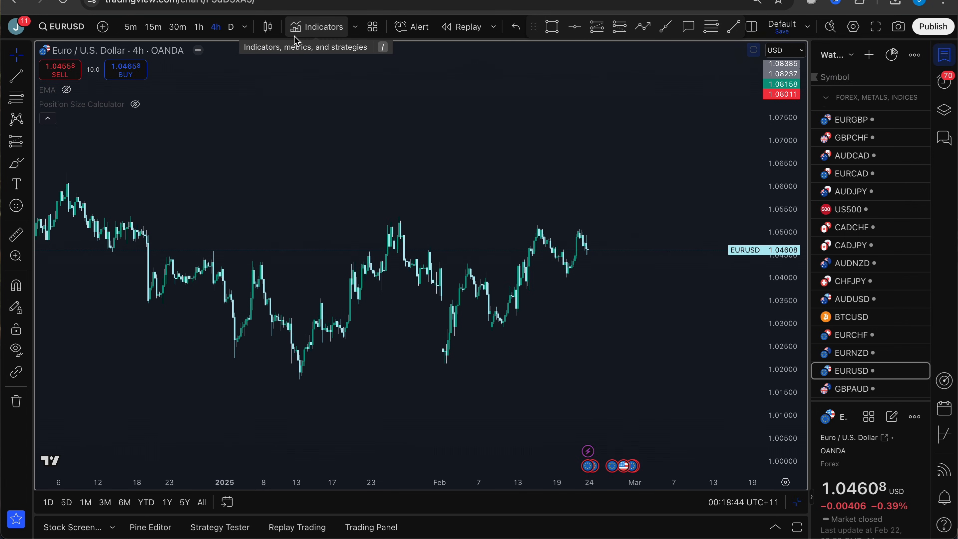
{"action": "left_click", "coordinate": [323, 27]}
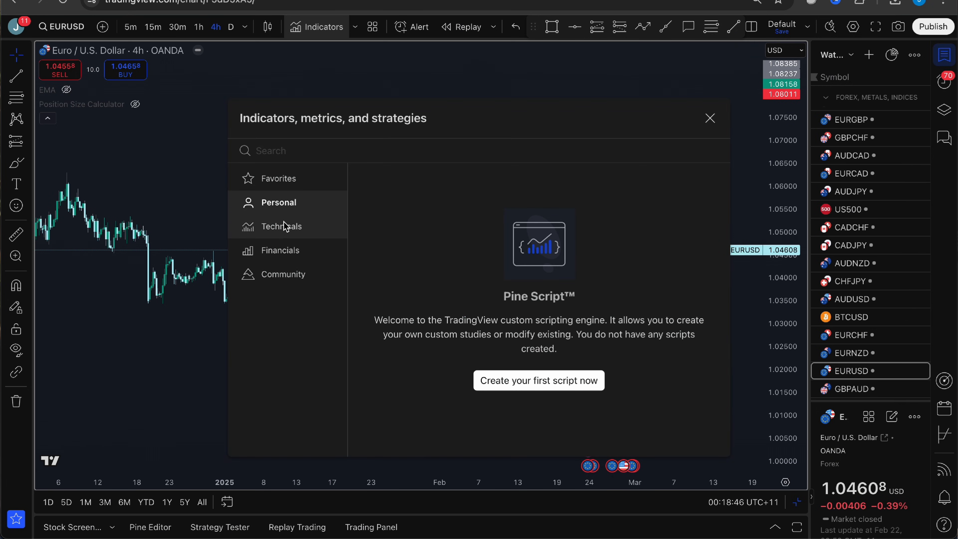
{"action": "left_click", "coordinate": [281, 226]}
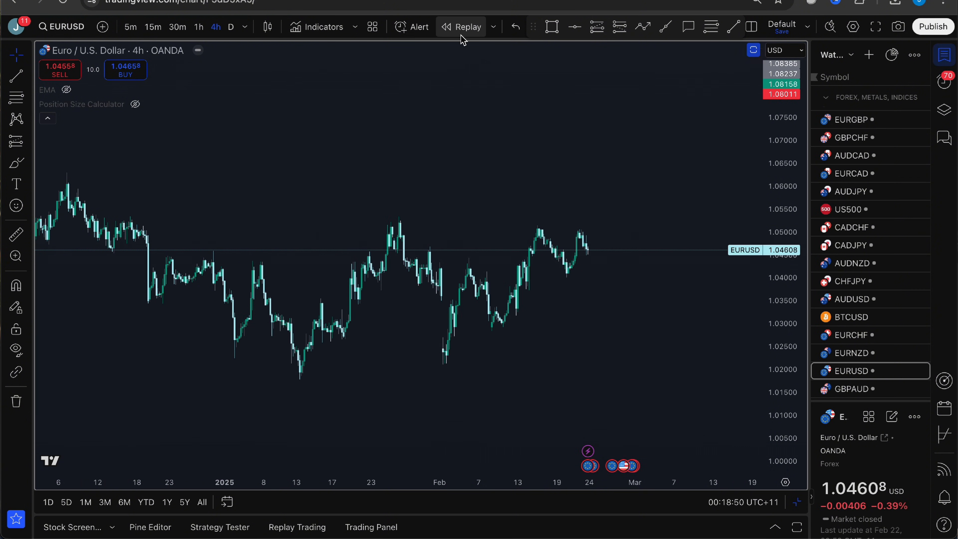
- Start a bar replay on the 4h EURUSD chart from a chosen bar at 1x speed, up to real-time bars
{"action": "left_click", "coordinate": [465, 27]}
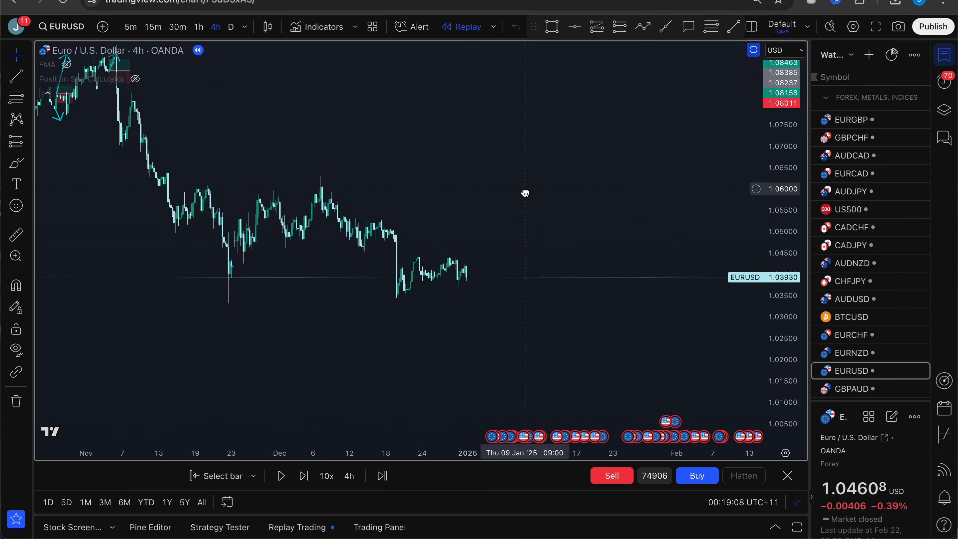
{"action": "left_click", "coordinate": [280, 475]}
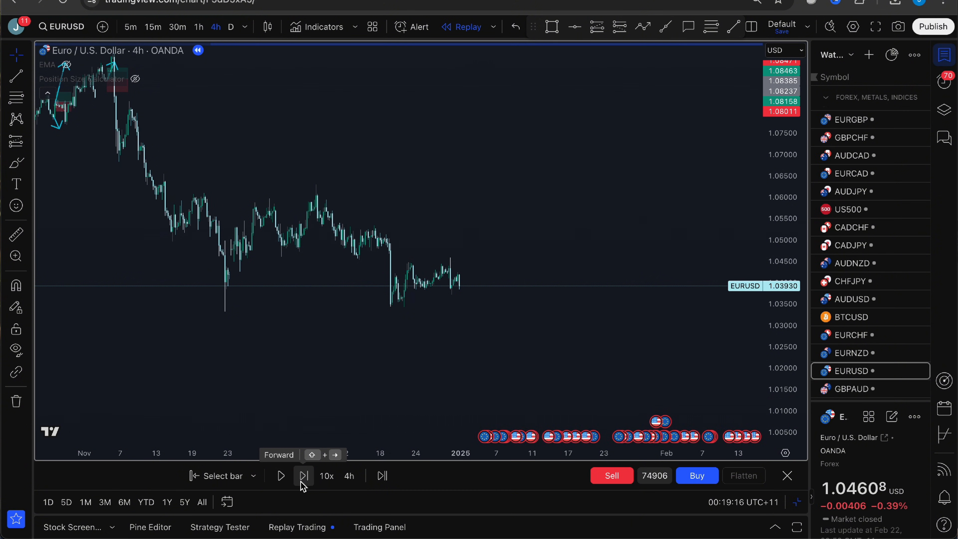
{"action": "mouse_move", "coordinate": [326, 476]}
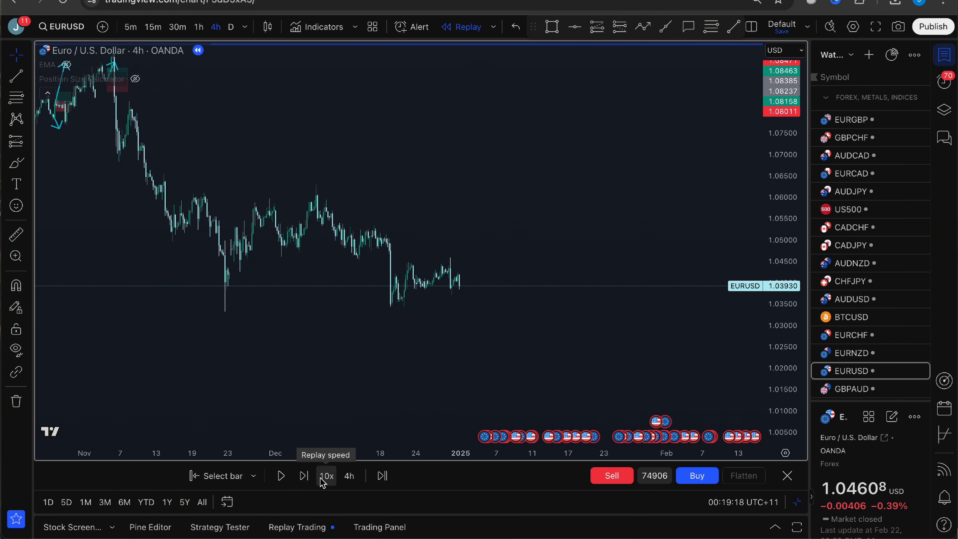
{"action": "mouse_move", "coordinate": [327, 484]}
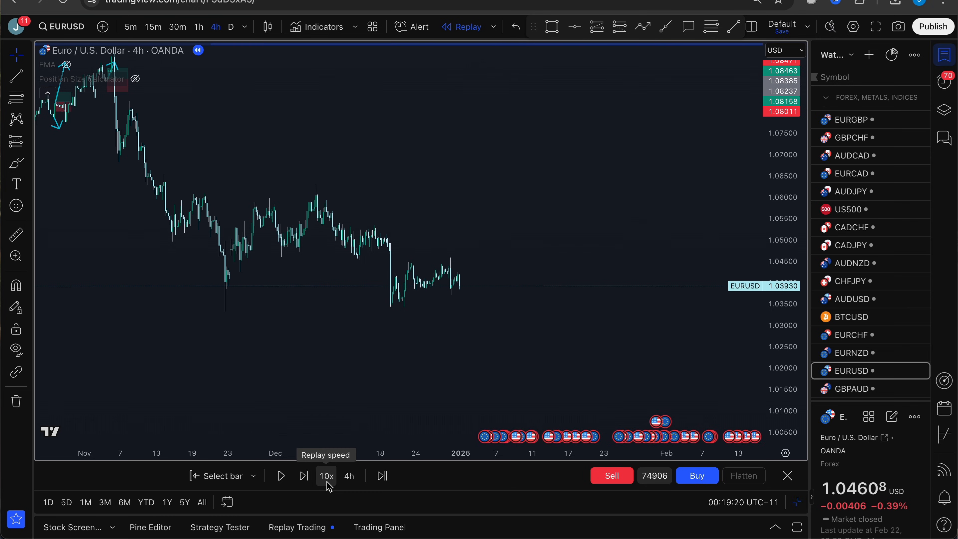
{"action": "left_click", "coordinate": [326, 475]}
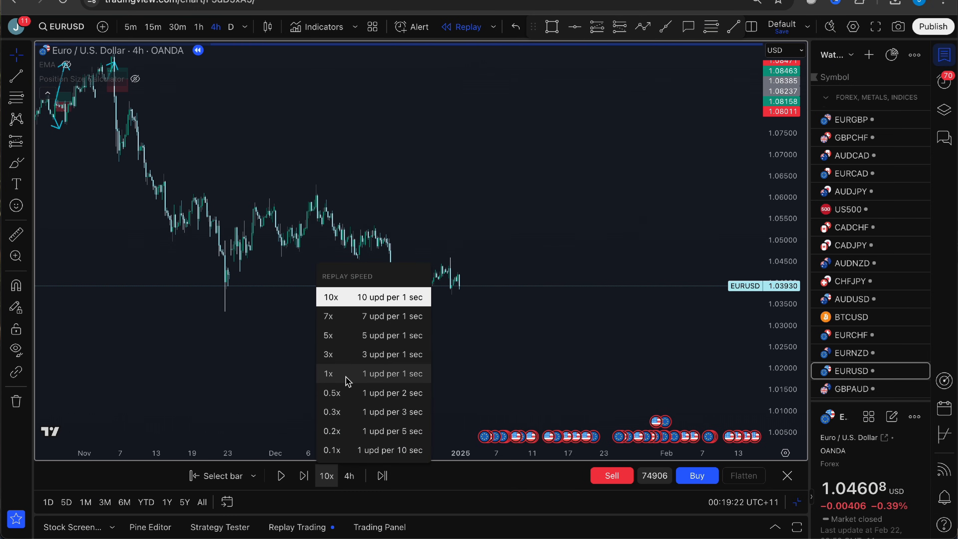
{"action": "mouse_move", "coordinate": [369, 306]}
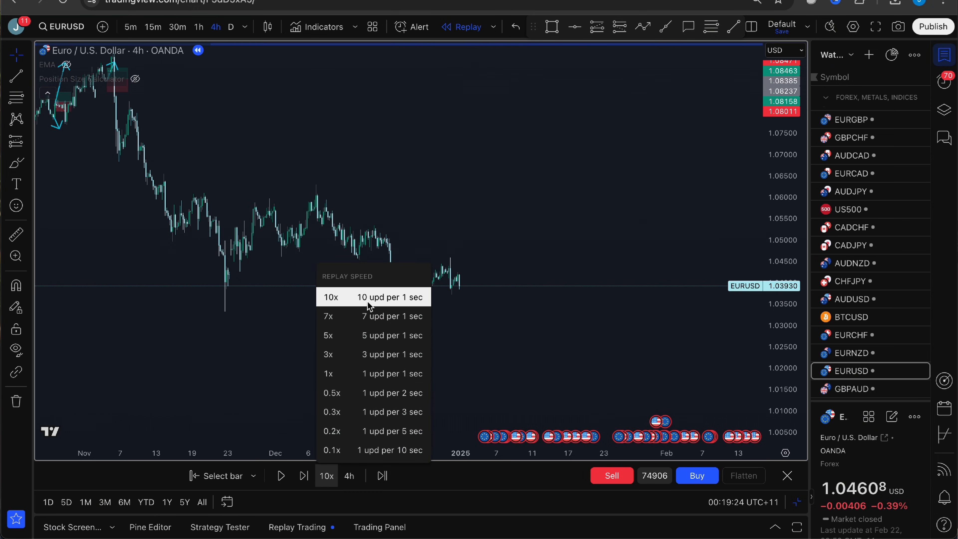
{"action": "mouse_move", "coordinate": [373, 316]}
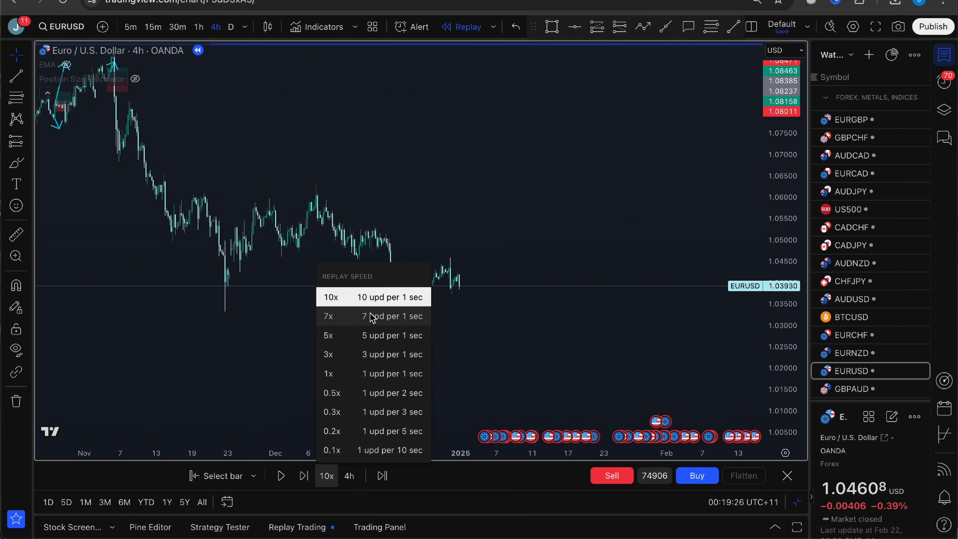
{"action": "left_click", "coordinate": [329, 373]}
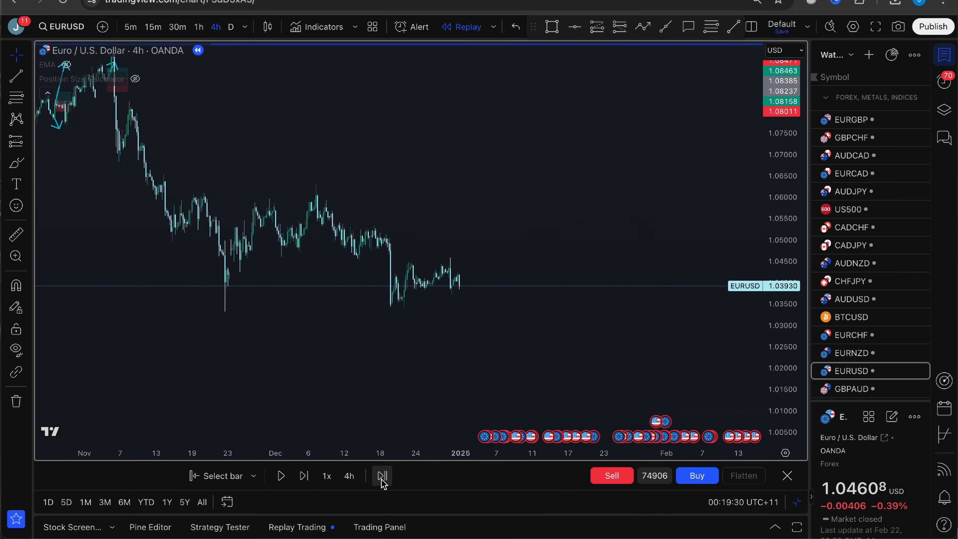
{"action": "mouse_move", "coordinate": [381, 476]}
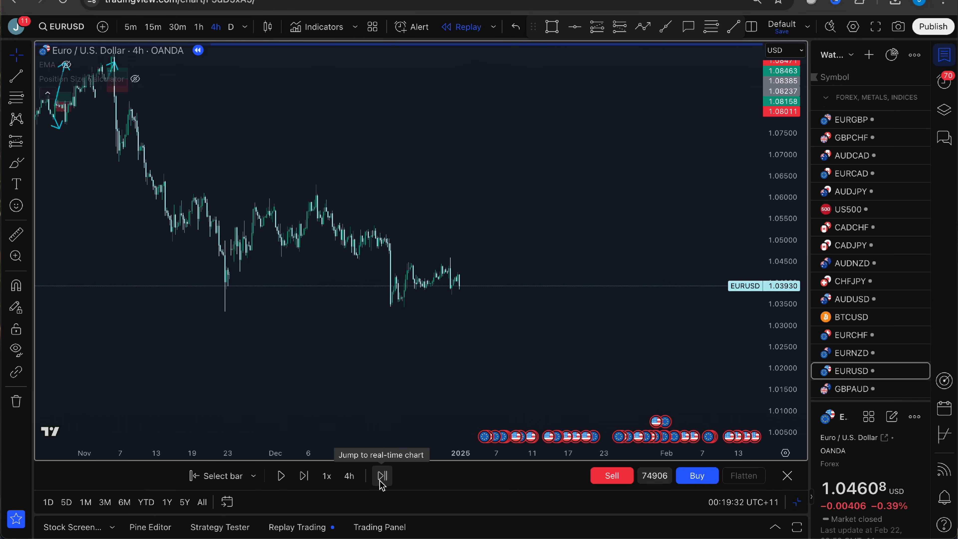
{"action": "left_click", "coordinate": [381, 476]}
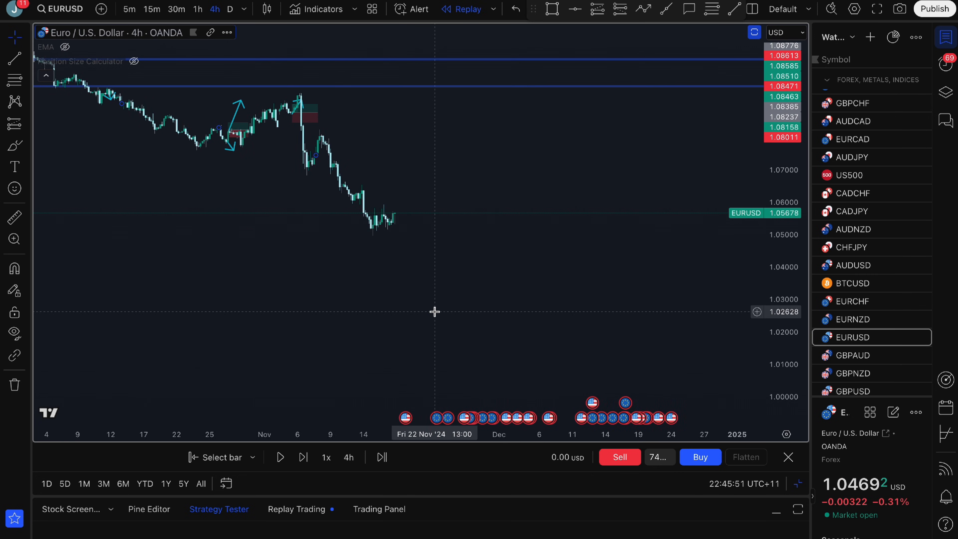
- Place a short position tool at the latest bar and edit its 100000 account size setting
{"action": "left_click", "coordinate": [280, 457]}
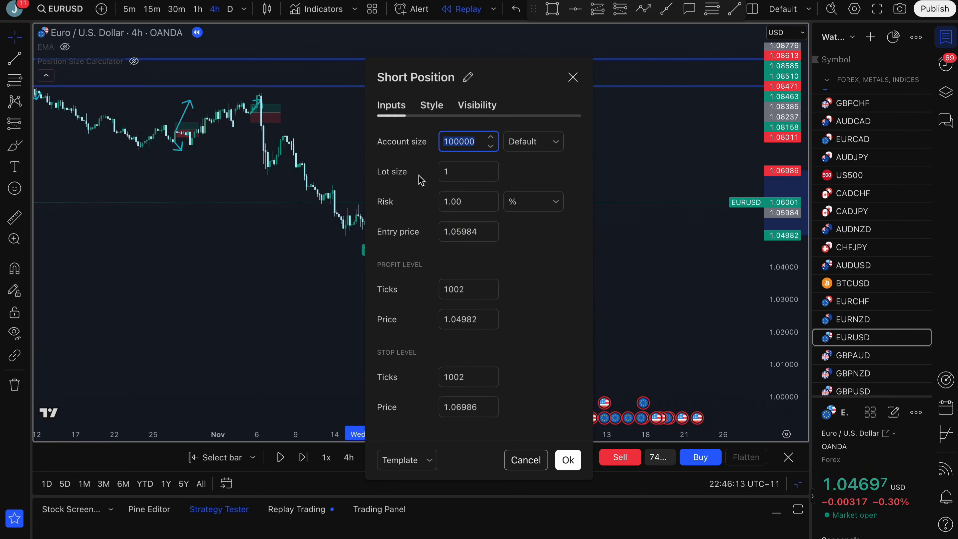
{"action": "mouse_move", "coordinate": [419, 148]}
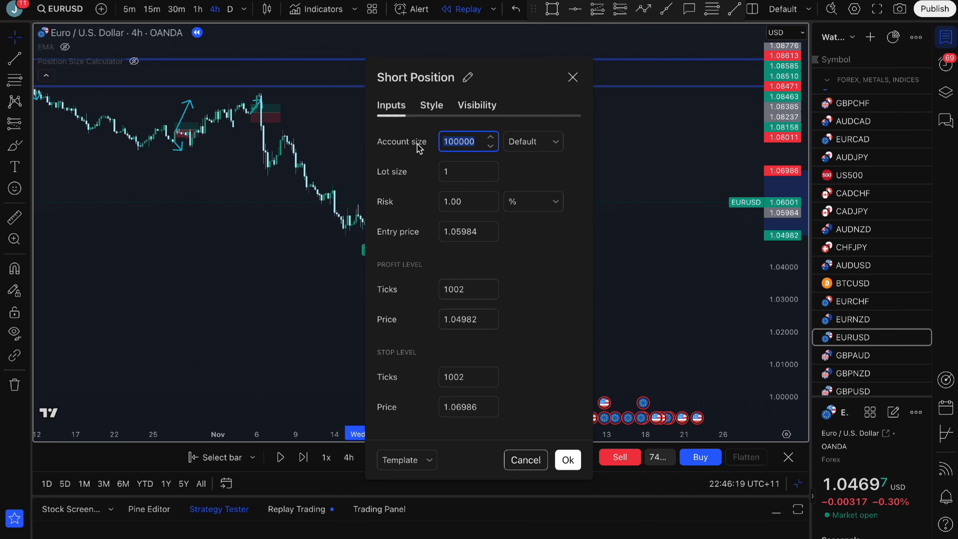
{"action": "left_click", "coordinate": [468, 201]}
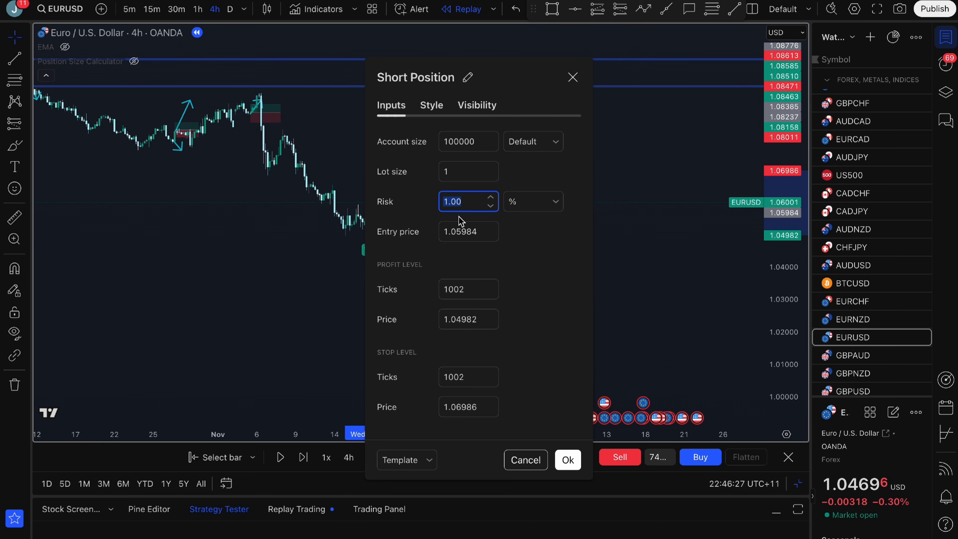
{"action": "mouse_move", "coordinate": [547, 436]}
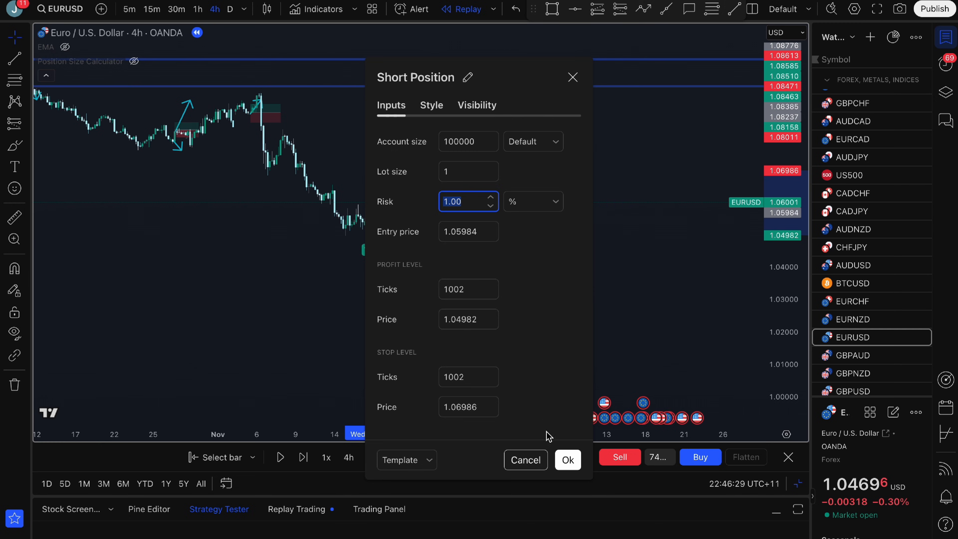
- Confirm the short position settings and adjust its stop and target to a 1.33 risk/reward
{"action": "left_click", "coordinate": [567, 459]}
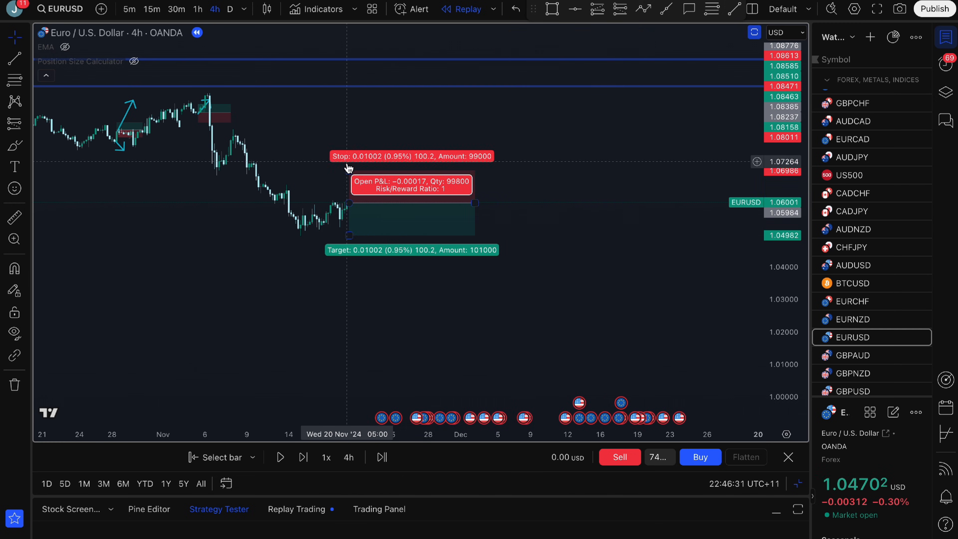
{"action": "left_click_drag", "start_coordinate": [350, 156], "coordinate": [357, 174]}
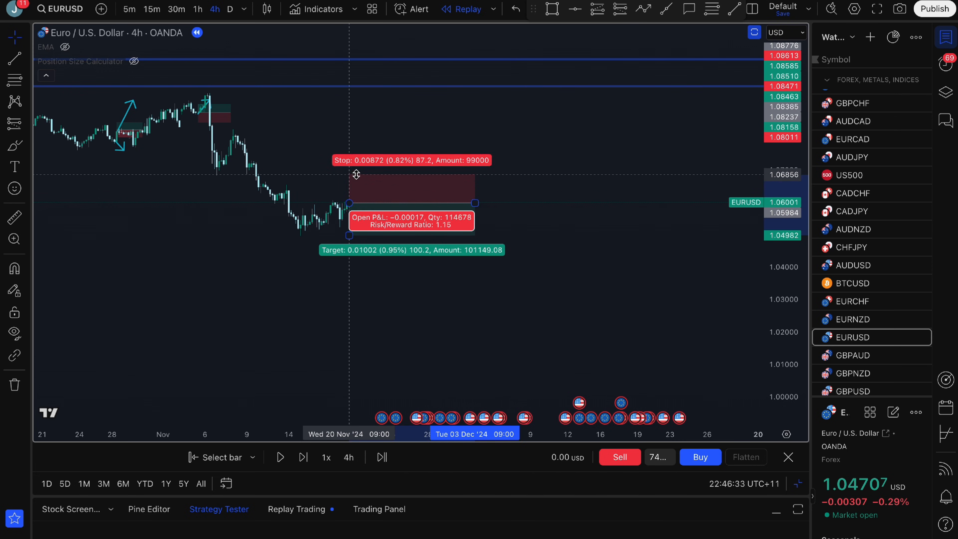
{"action": "left_click_drag", "start_coordinate": [356, 174], "coordinate": [356, 163]}
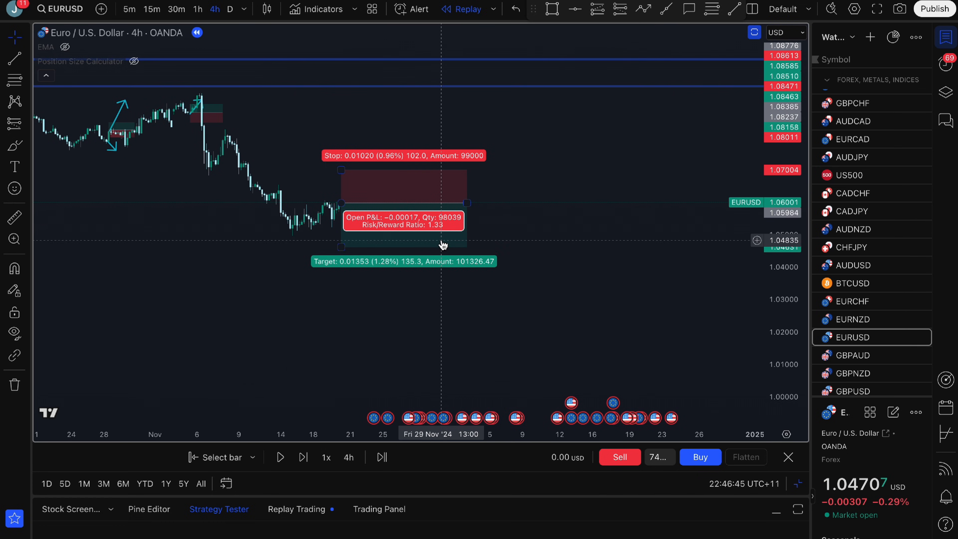
{"action": "mouse_move", "coordinate": [449, 225]}
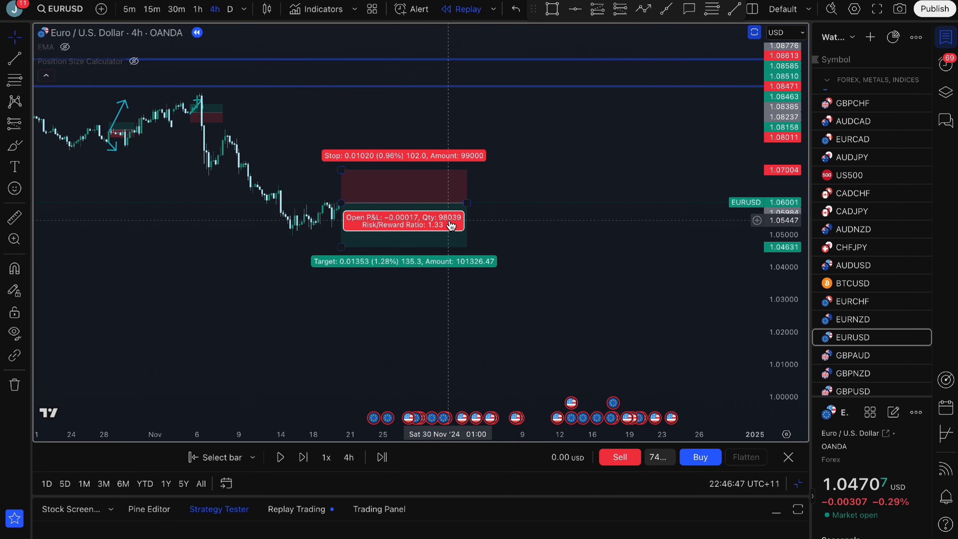
{"action": "mouse_move", "coordinate": [444, 226]}
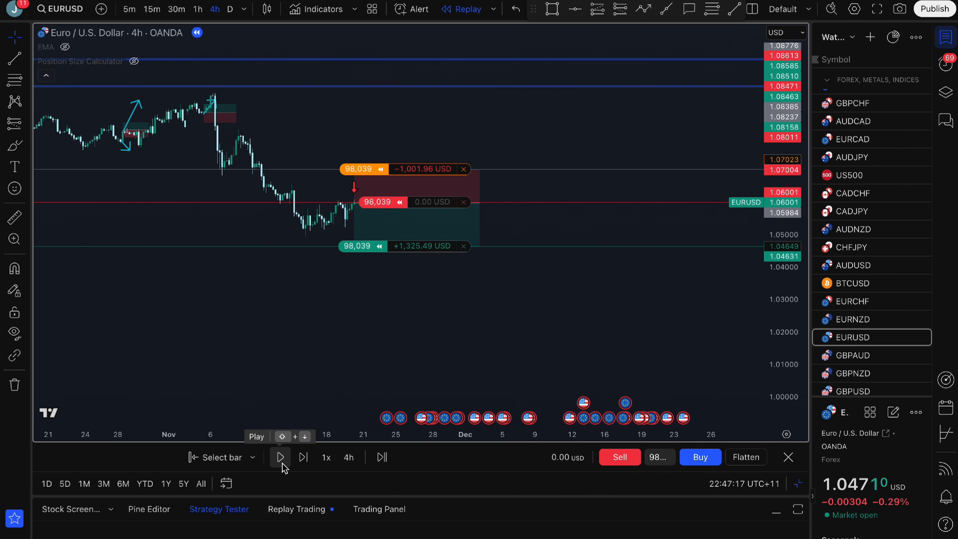
- Run the replay at 5x until the 98,039-unit short hits take profit for +1,325.49 USD, then pause
{"action": "left_click", "coordinate": [279, 457]}
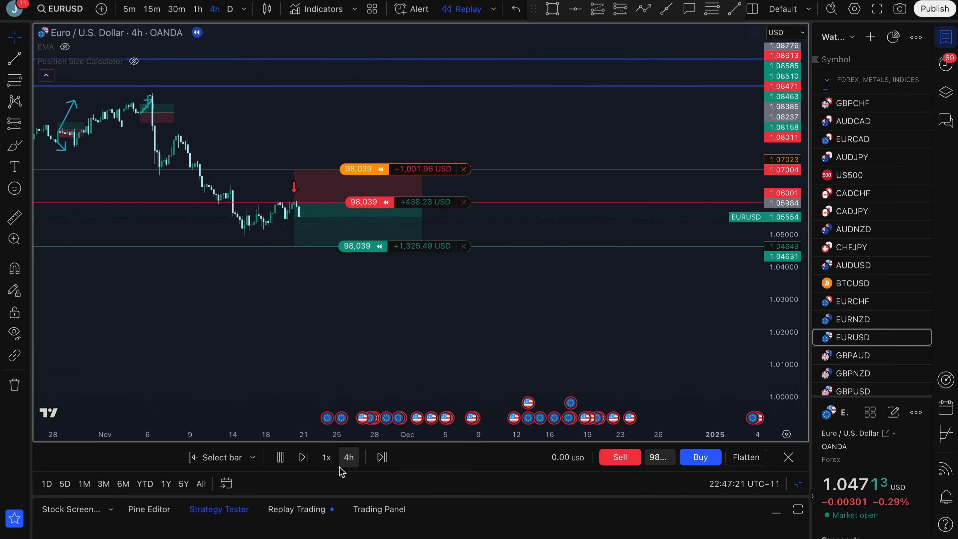
{"action": "left_click", "coordinate": [327, 457]}
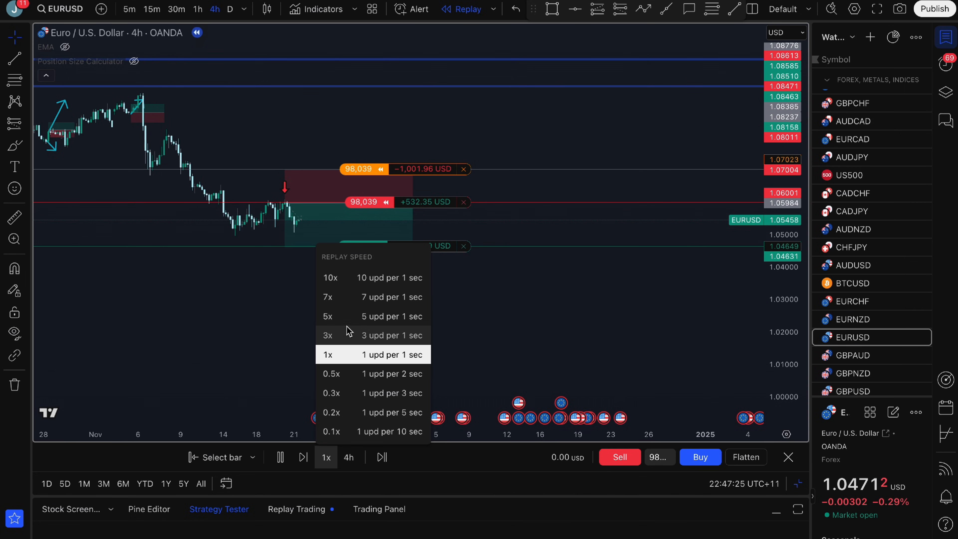
{"action": "left_click", "coordinate": [327, 316]}
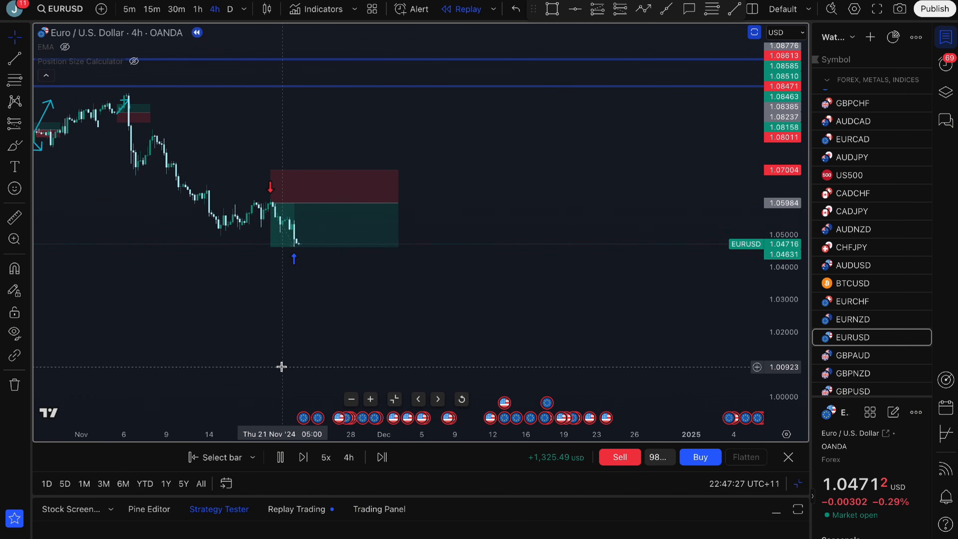
{"action": "left_click", "coordinate": [279, 457]}
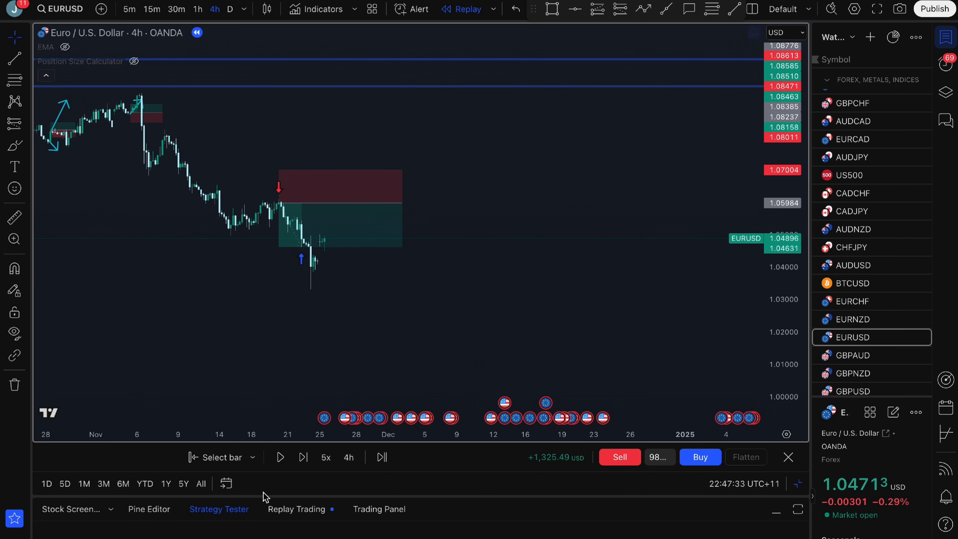
{"action": "left_click", "coordinate": [279, 457]}
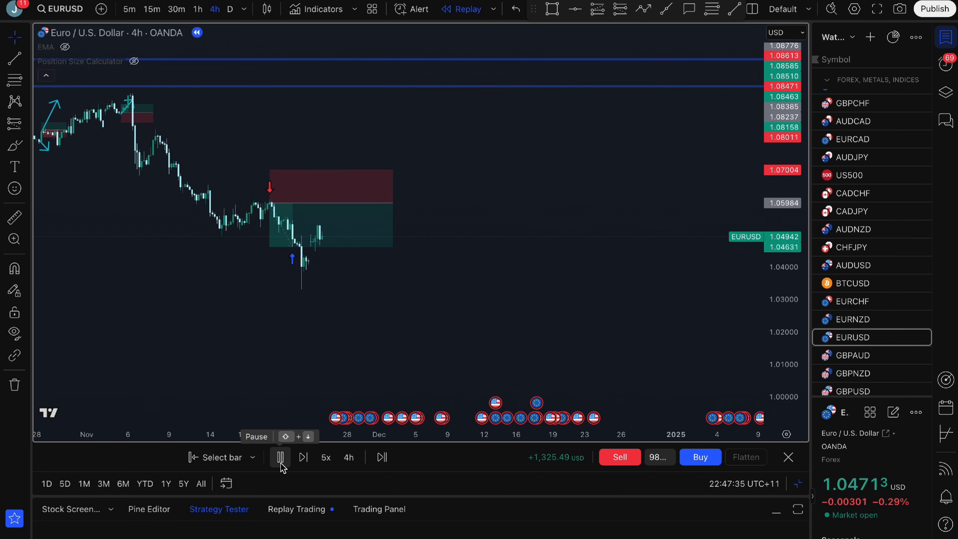
{"action": "left_click", "coordinate": [279, 457]}
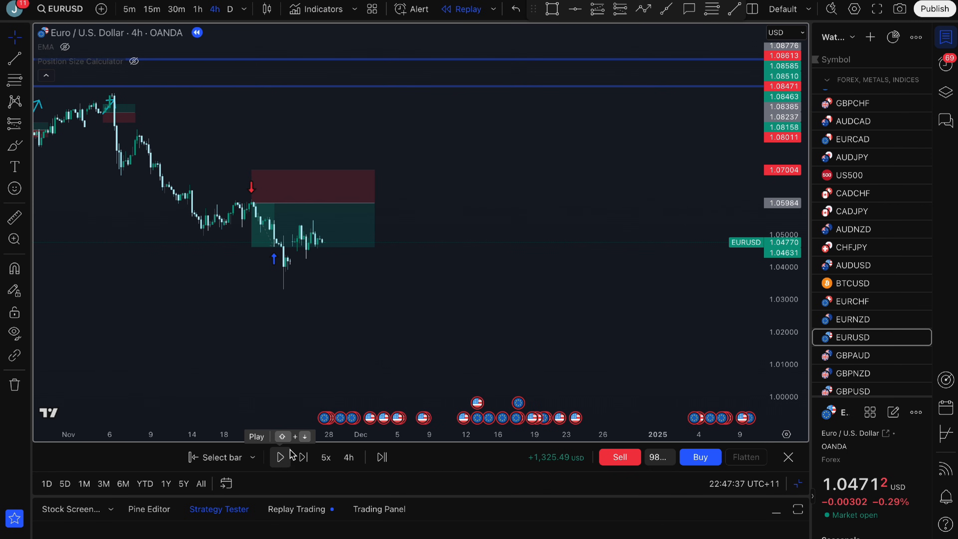
{"action": "mouse_move", "coordinate": [596, 9]}
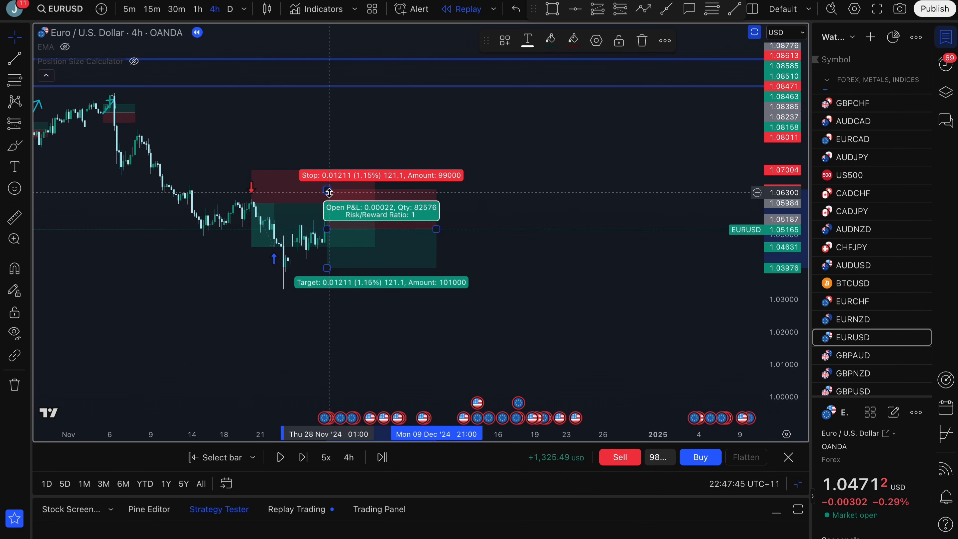
{"action": "mouse_move", "coordinate": [558, 405]}
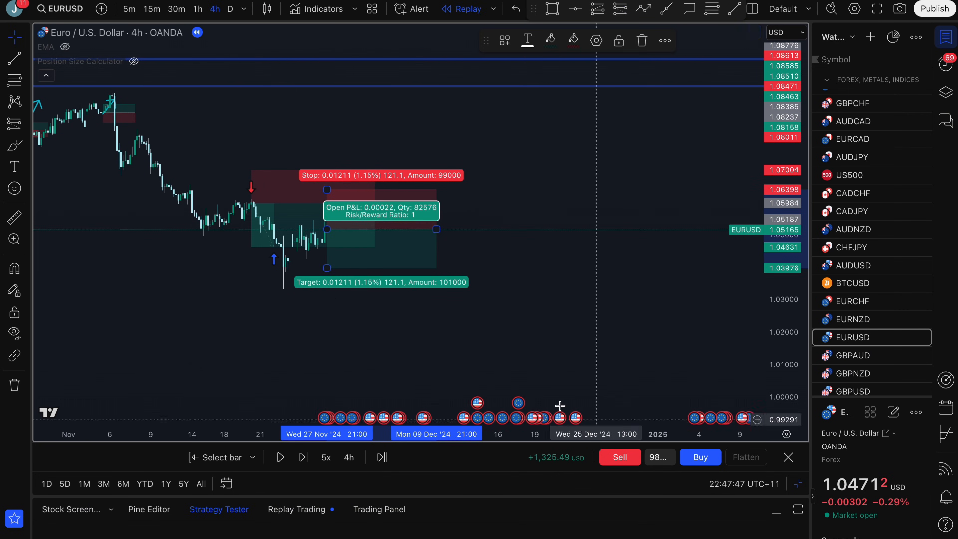
- Finish laying out the second 82,576-unit EURUSD short with stop-loss and take-profit
{"action": "left_click", "coordinate": [657, 457]}
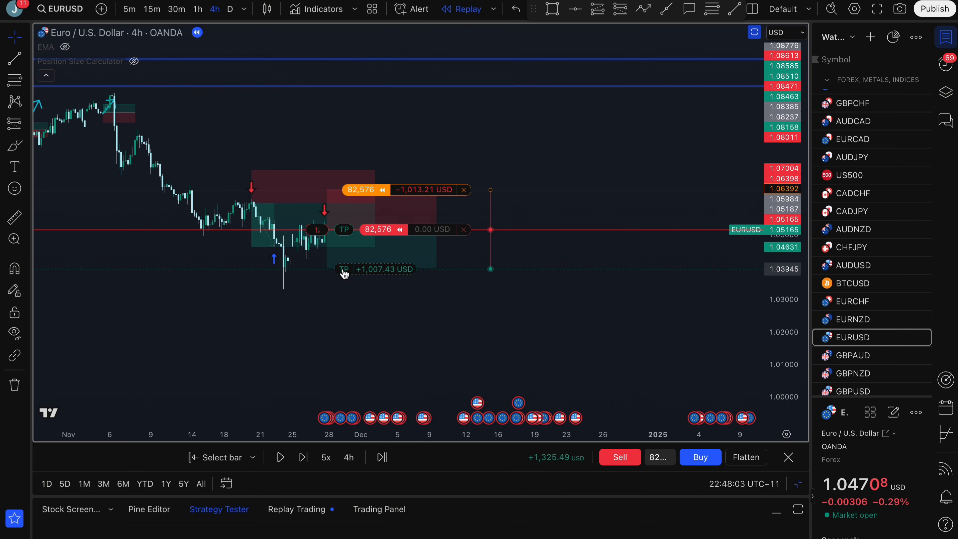
- Attach the take profit, then replay at 10x until the second short closes for +2,332.91 USD total
{"action": "left_click", "coordinate": [279, 457]}
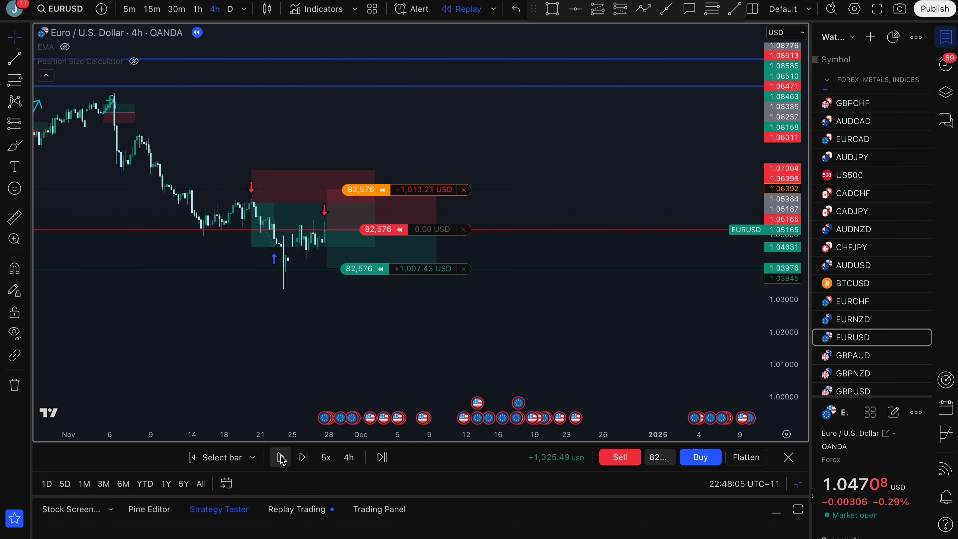
{"action": "left_click", "coordinate": [279, 457]}
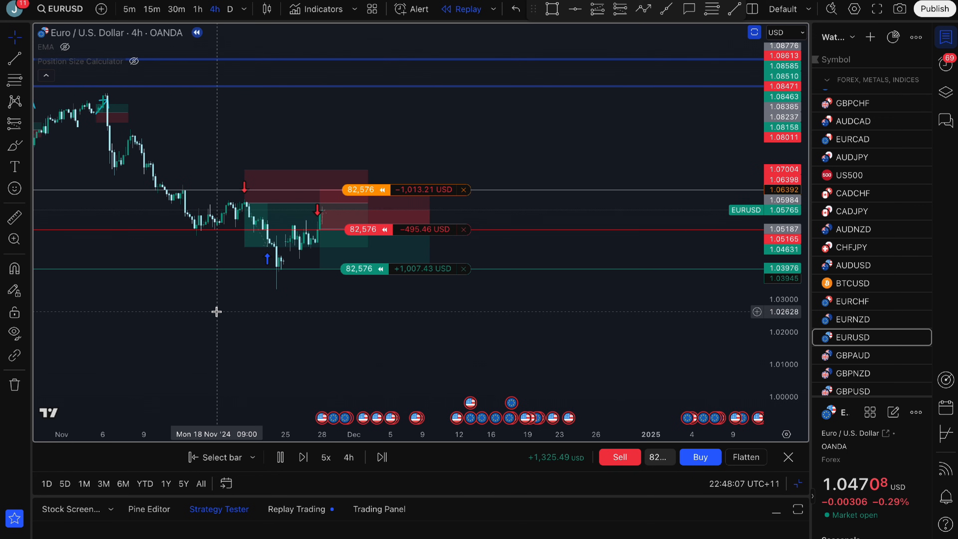
{"action": "left_click", "coordinate": [303, 457]}
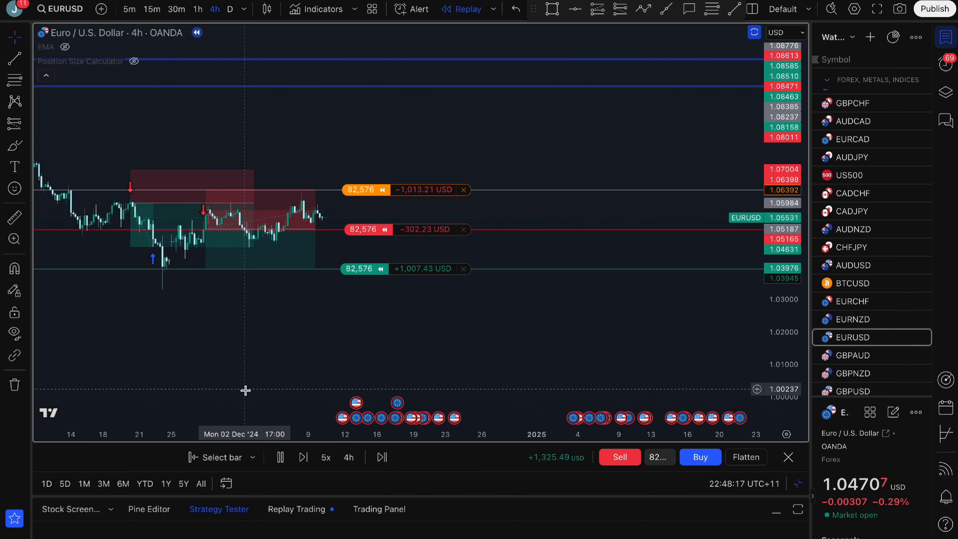
{"action": "left_click", "coordinate": [304, 457]}
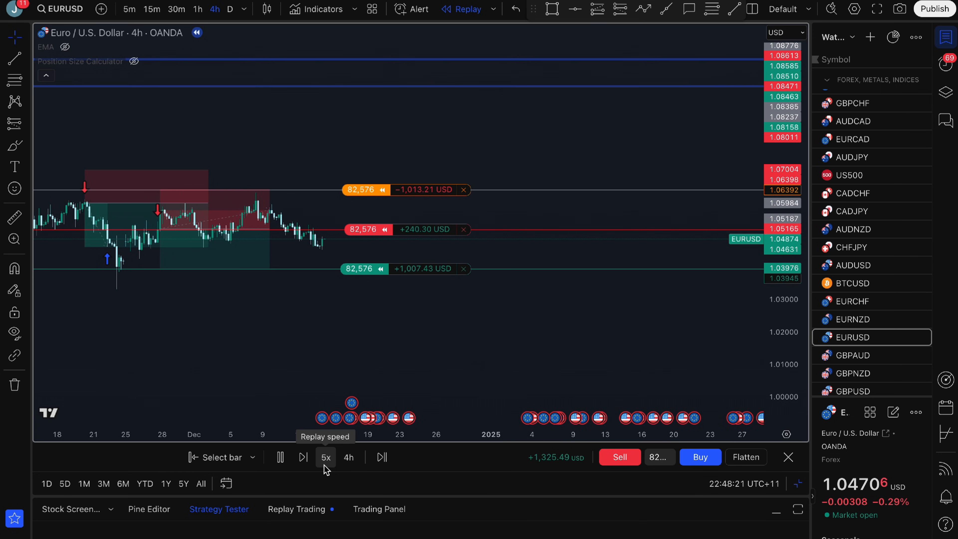
{"action": "left_click", "coordinate": [325, 457]}
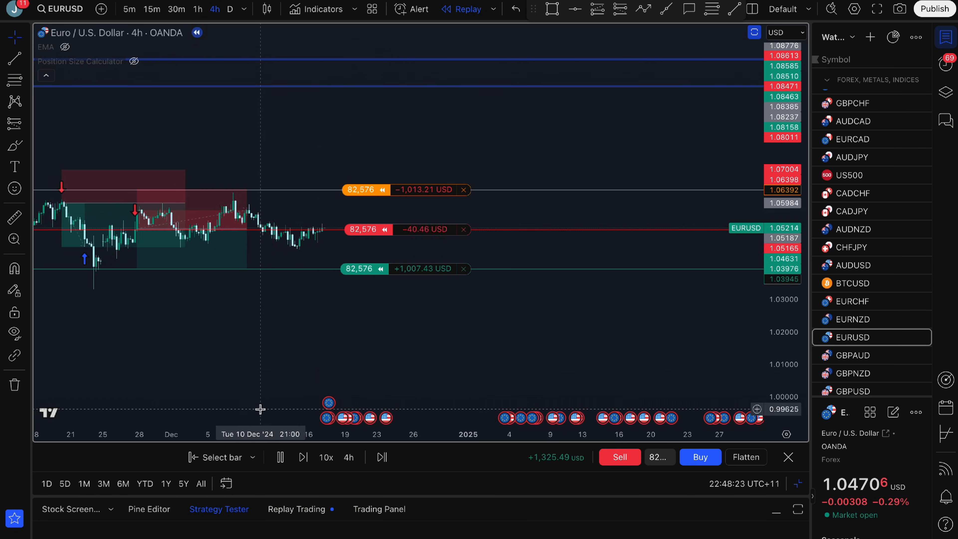
{"action": "left_click", "coordinate": [304, 457]}
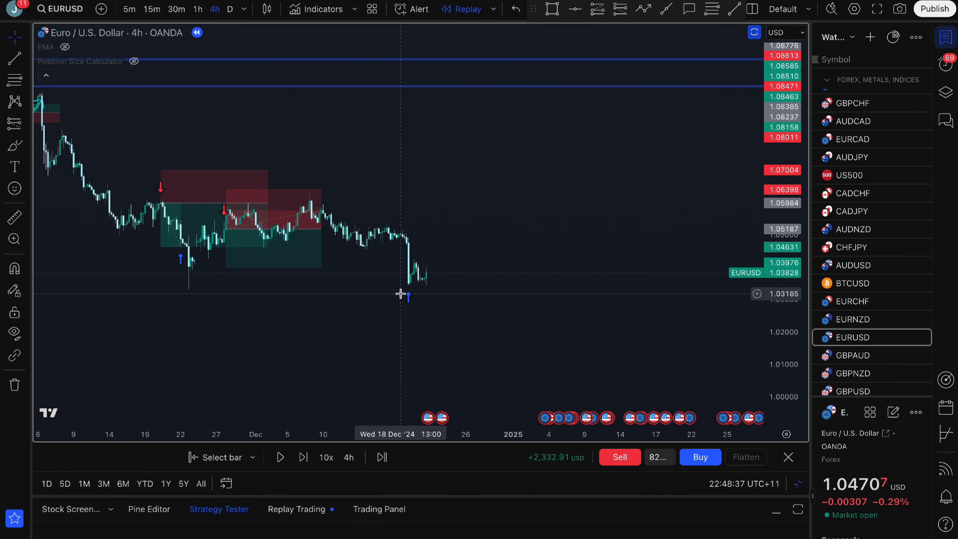
{"action": "mouse_move", "coordinate": [395, 294]}
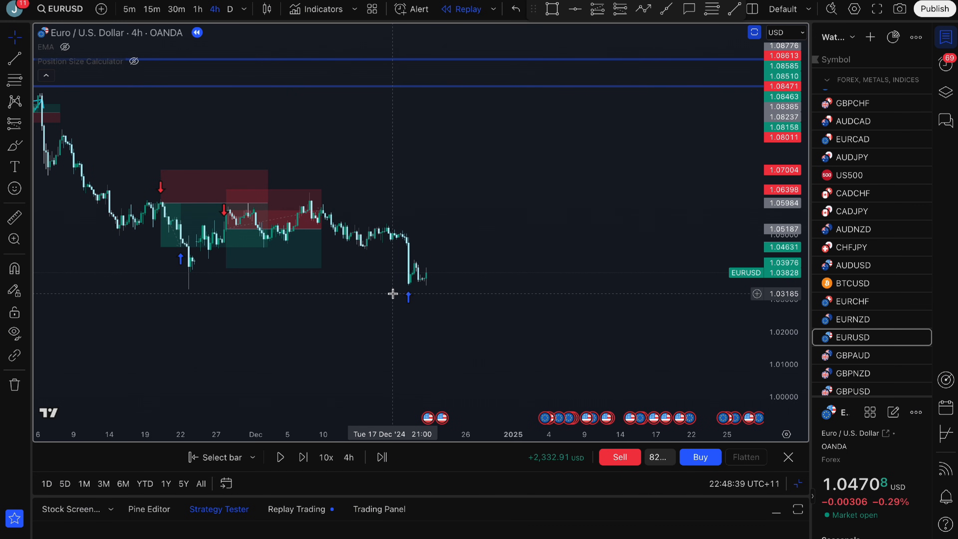
{"action": "mouse_move", "coordinate": [402, 264]}
{"action": "type", "text": "749"}
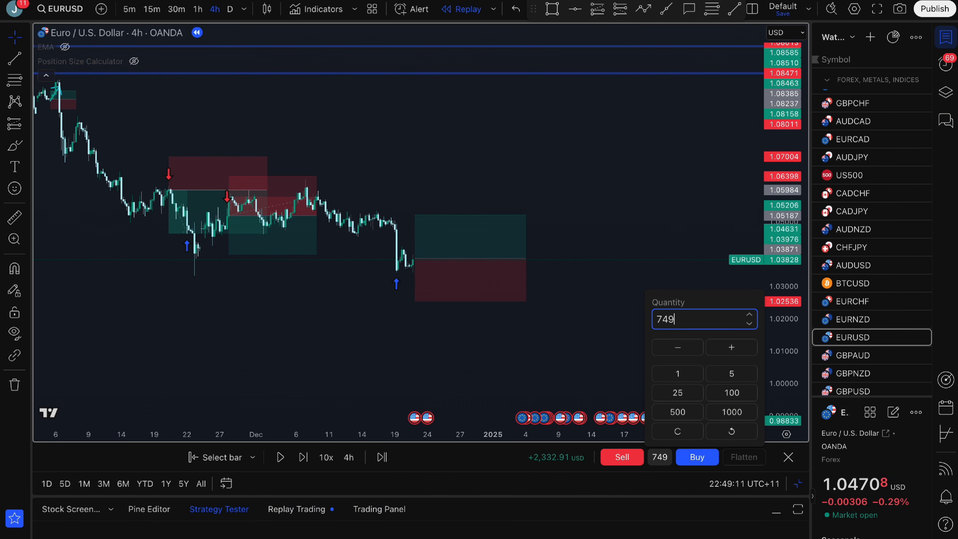
- Confirm the 74,906 quantity and place the EURUSD long order with SL/TP brackets
{"action": "left_click", "coordinate": [697, 457]}
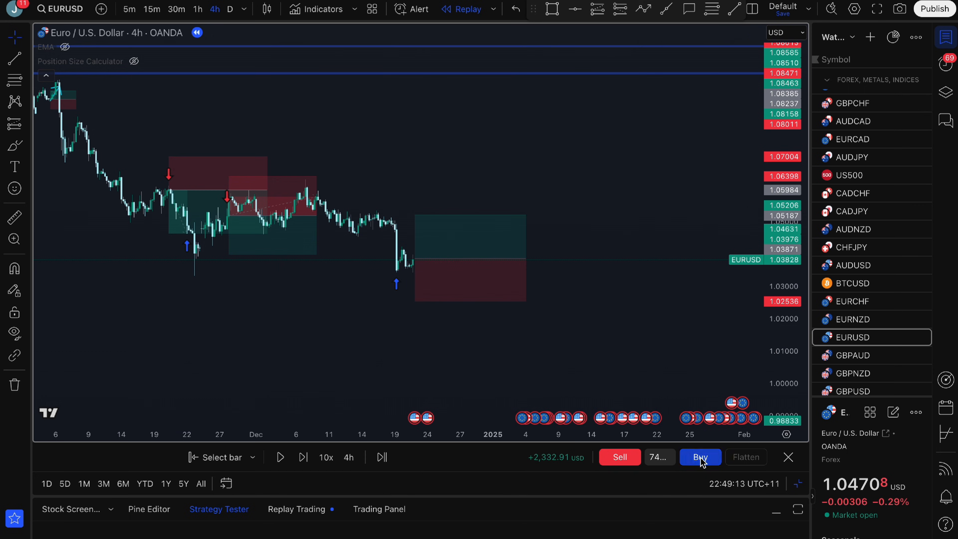
{"action": "left_click", "coordinate": [700, 457]}
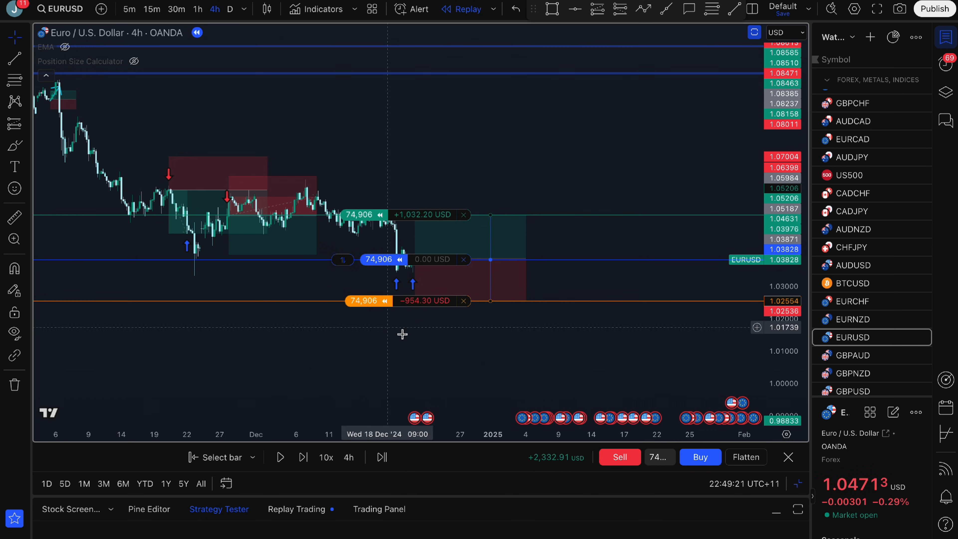
- Play the replay until the long is stopped out at +1,378.61 USD realized, then pause
{"action": "left_click", "coordinate": [280, 457]}
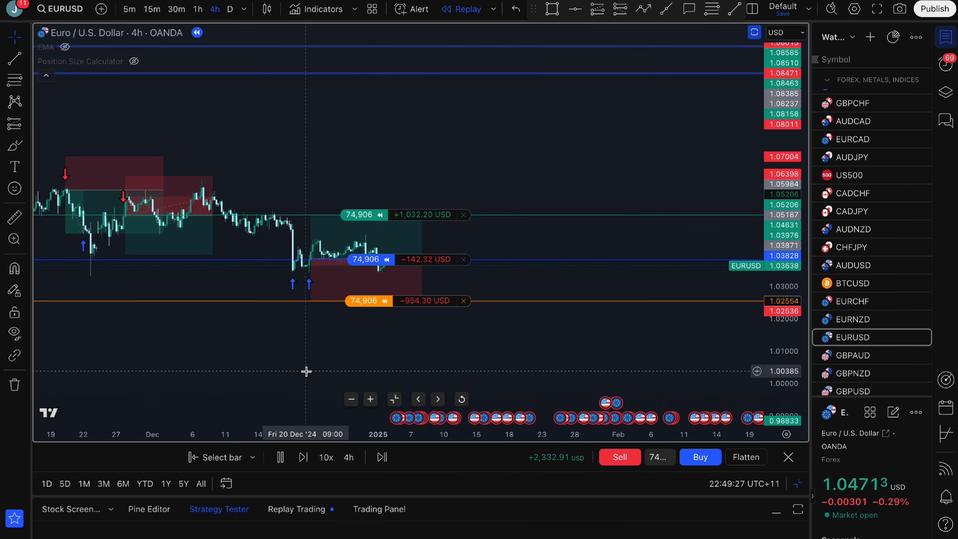
{"action": "left_click", "coordinate": [279, 457]}
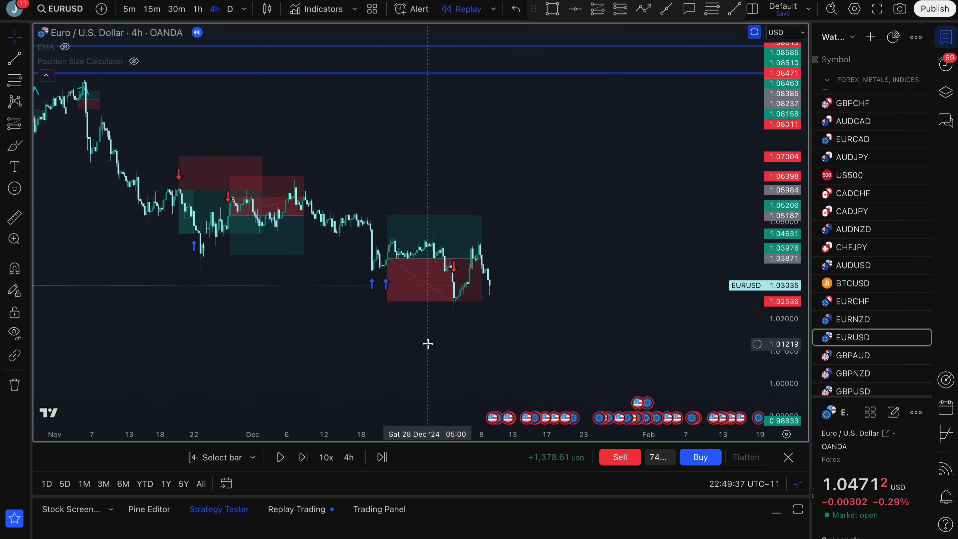
{"action": "mouse_move", "coordinate": [407, 334]}
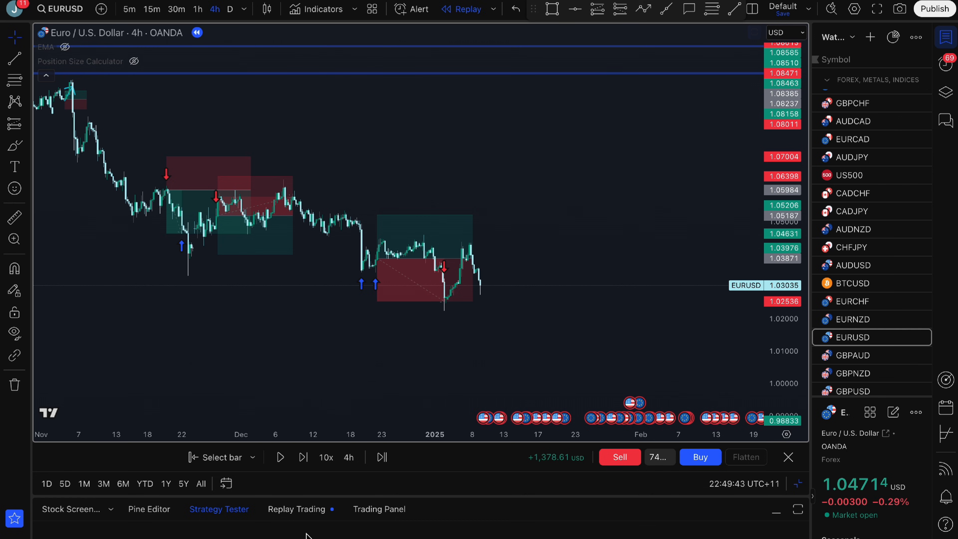
{"action": "mouse_move", "coordinate": [299, 508]}
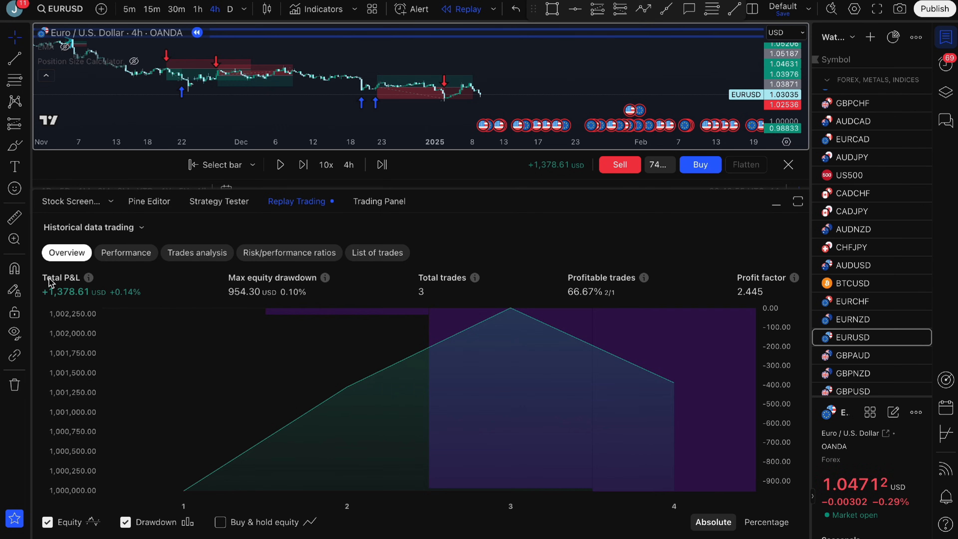
{"action": "mouse_move", "coordinate": [71, 305]}
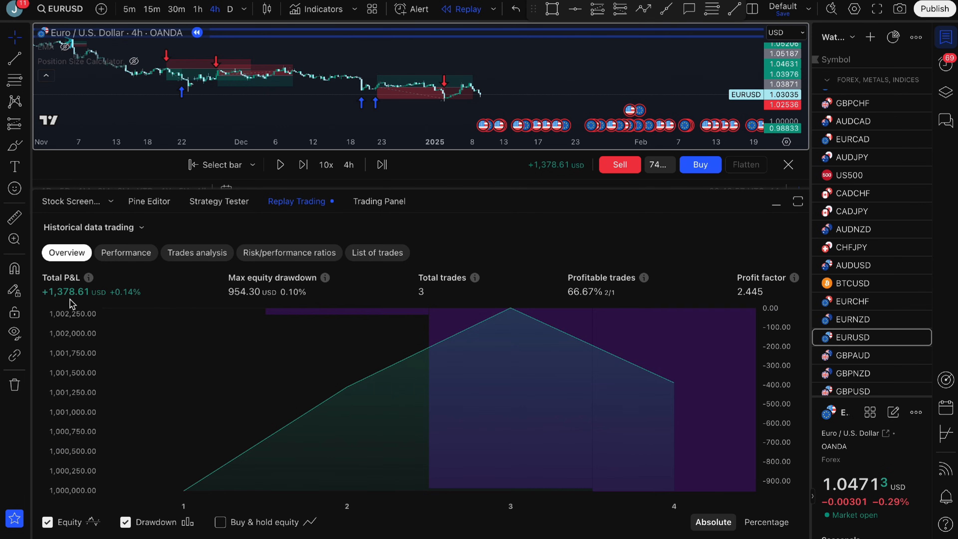
{"action": "mouse_move", "coordinate": [237, 308]}
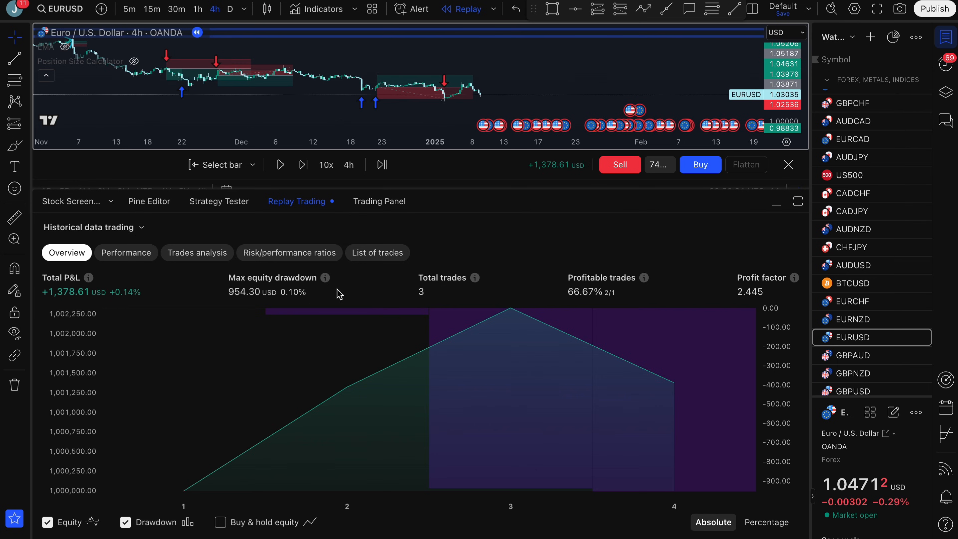
{"action": "mouse_move", "coordinate": [545, 307]}
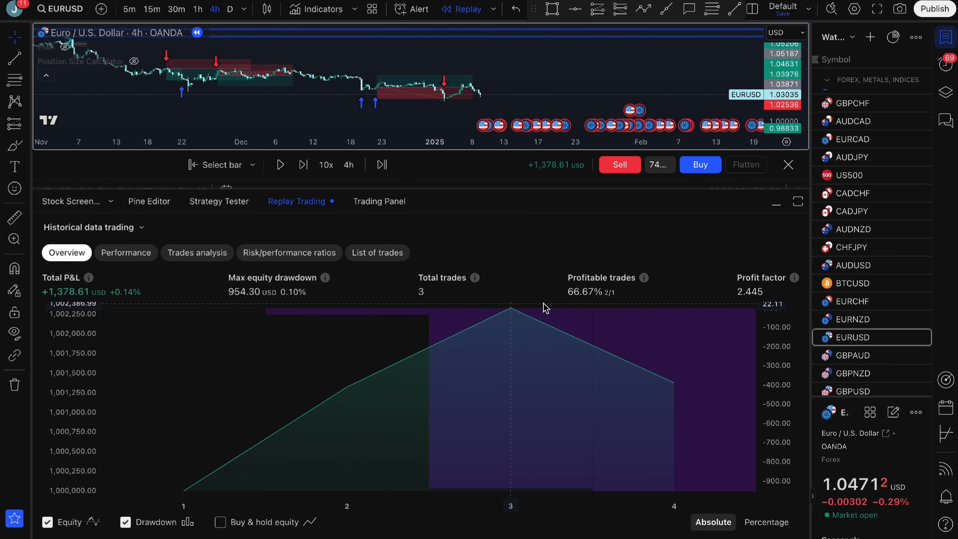
{"action": "mouse_move", "coordinate": [581, 307]}
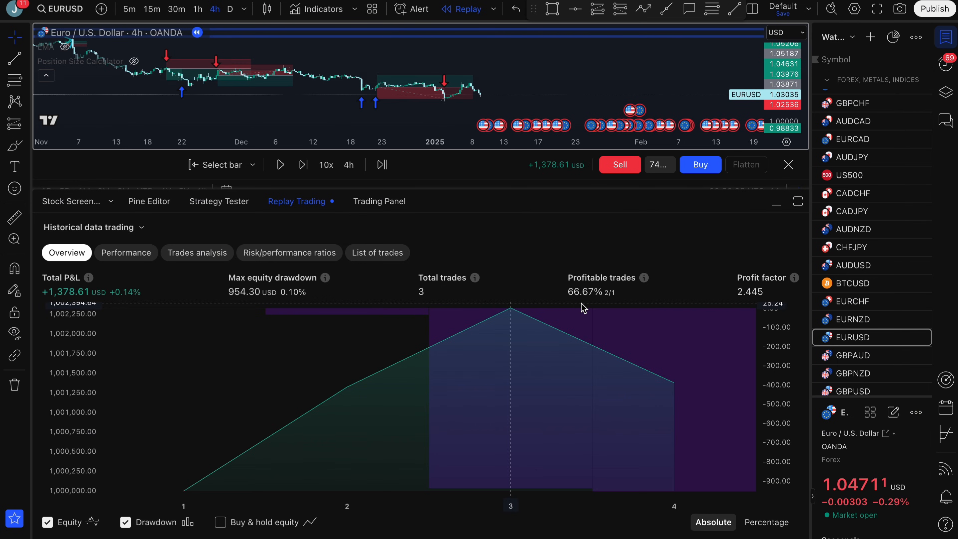
{"action": "mouse_move", "coordinate": [744, 295]}
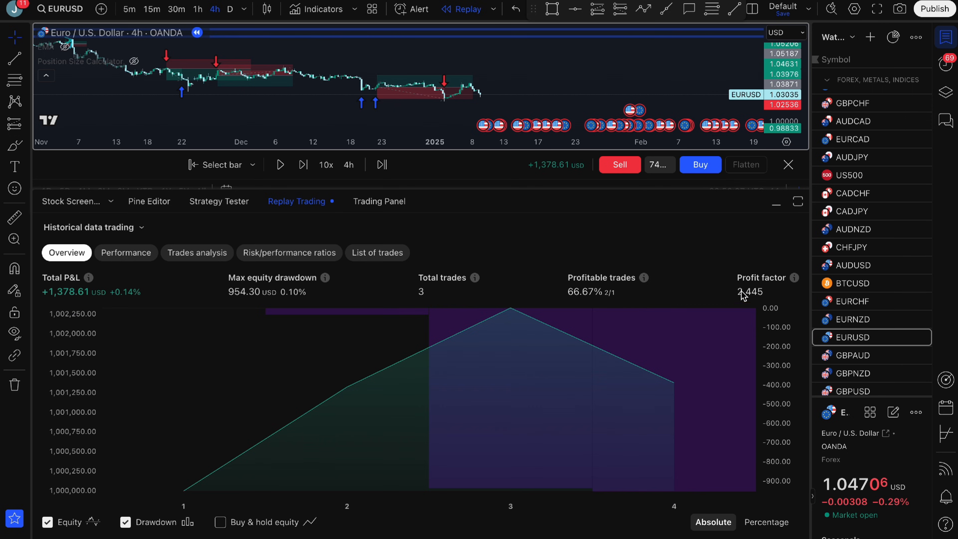
{"action": "mouse_move", "coordinate": [495, 450]}
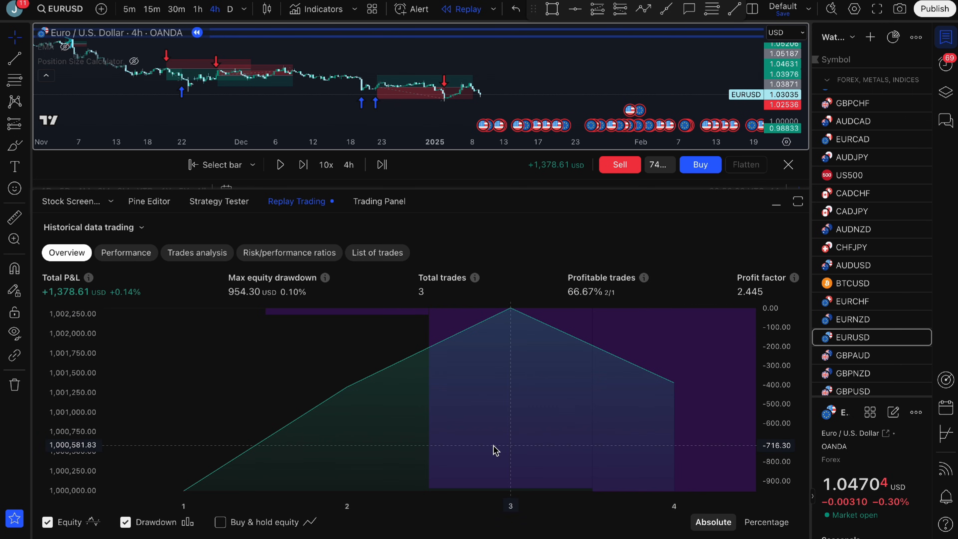
{"action": "mouse_move", "coordinate": [244, 455]}
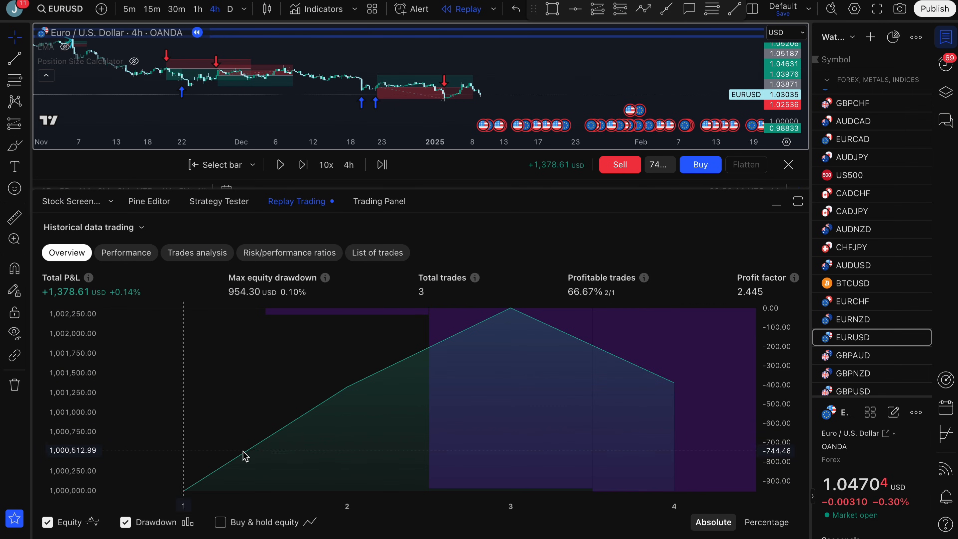
{"action": "left_click", "coordinate": [125, 522]}
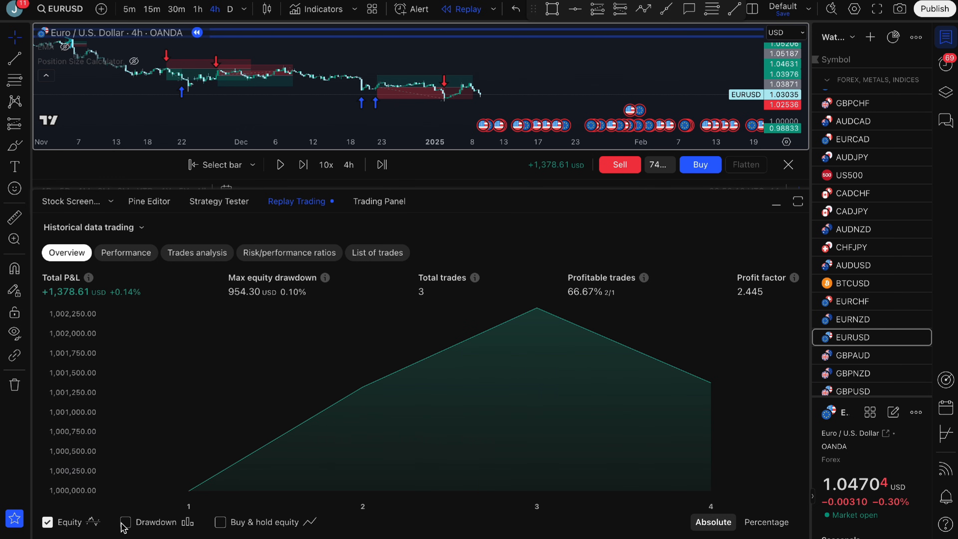
{"action": "left_click", "coordinate": [125, 522]}
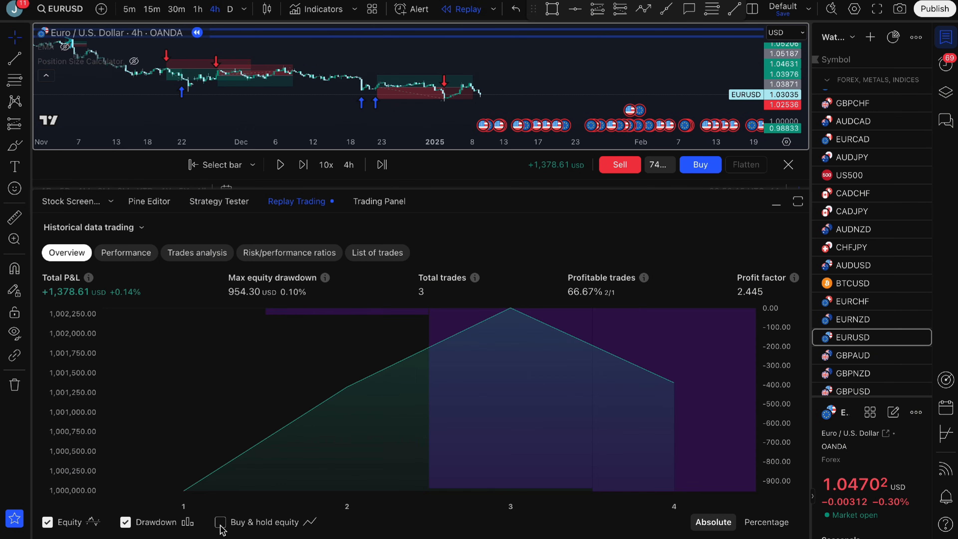
{"action": "left_click", "coordinate": [220, 521]}
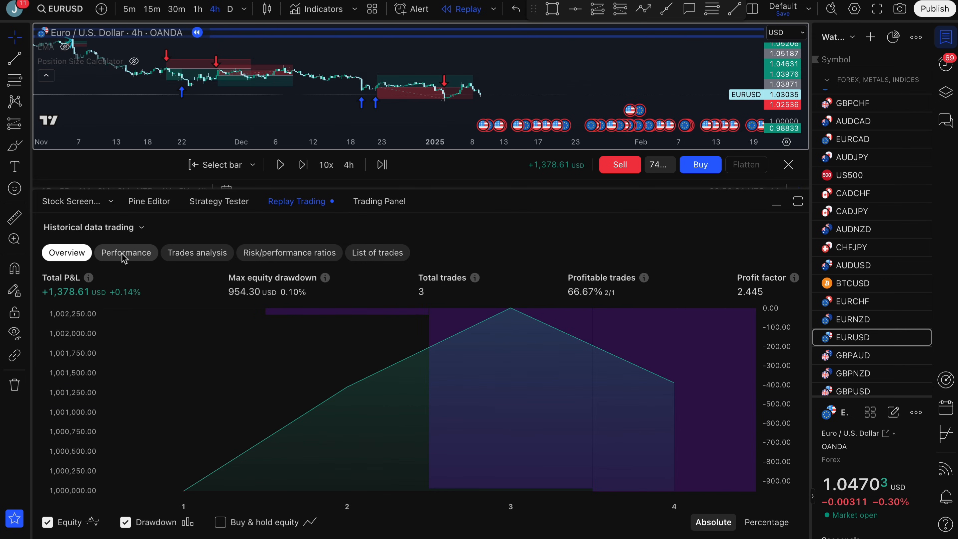
- View the Performance breakdown: net +1,378.61, long −954.30, short +2,332.91 USD
{"action": "left_click", "coordinate": [125, 252]}
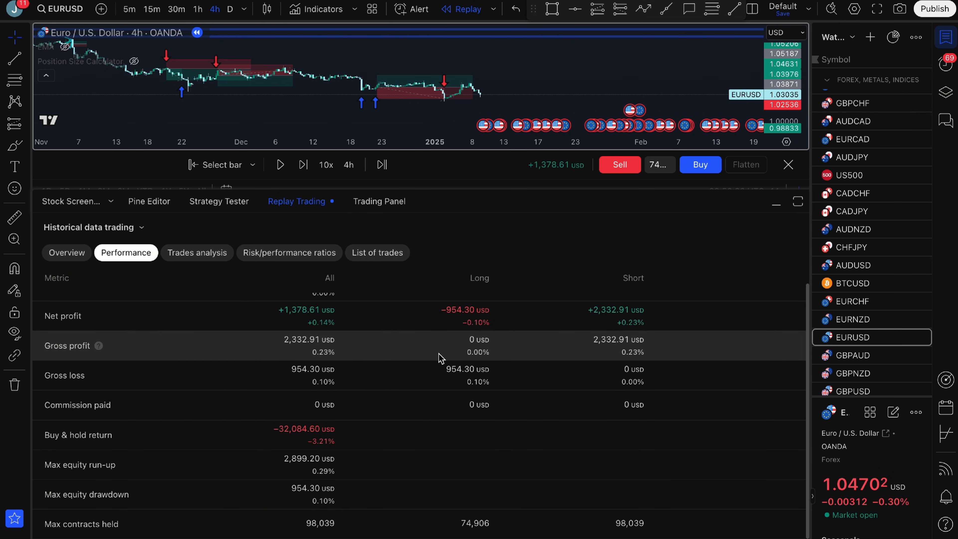
{"action": "scroll", "scroll_direction": "up", "scroll_amount": 3}
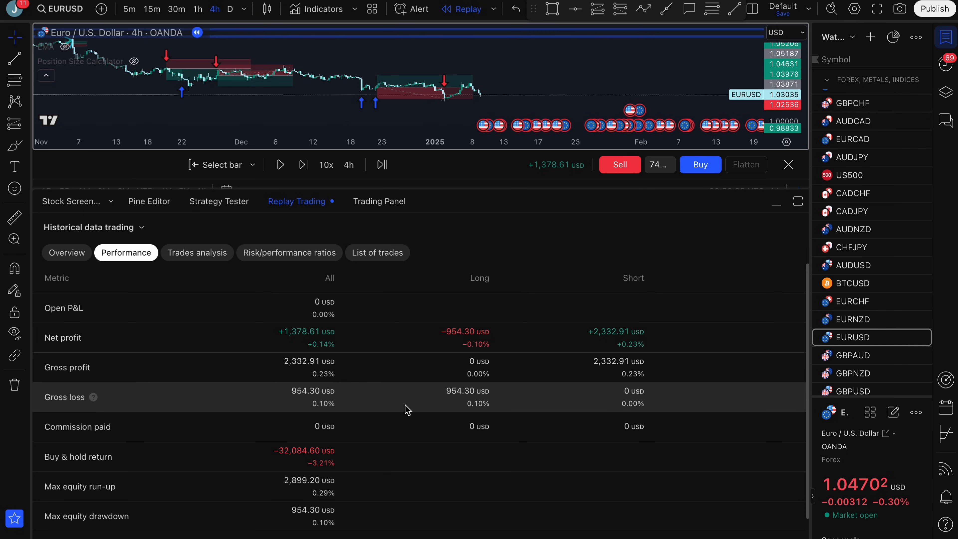
{"action": "mouse_move", "coordinate": [261, 348]}
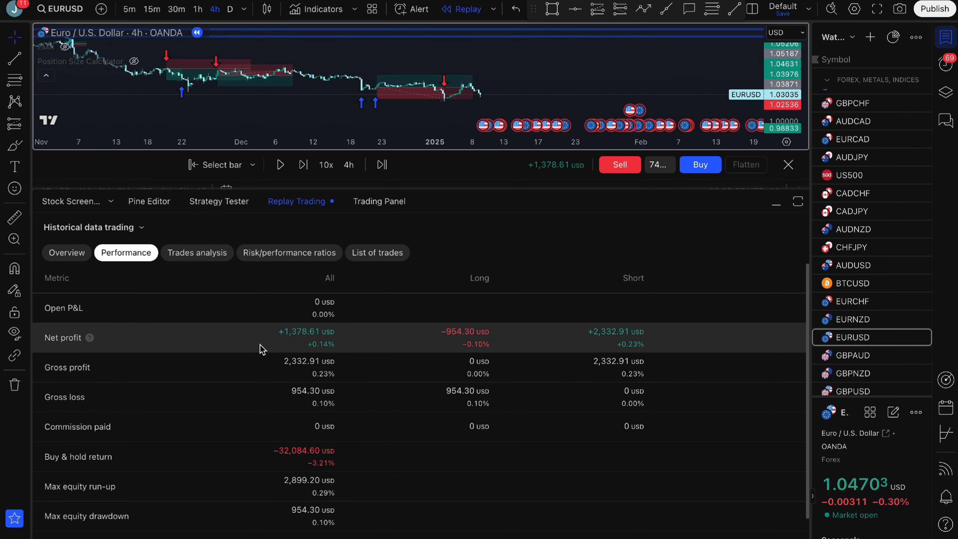
{"action": "scroll", "scroll_direction": "down", "scroll_amount": 3}
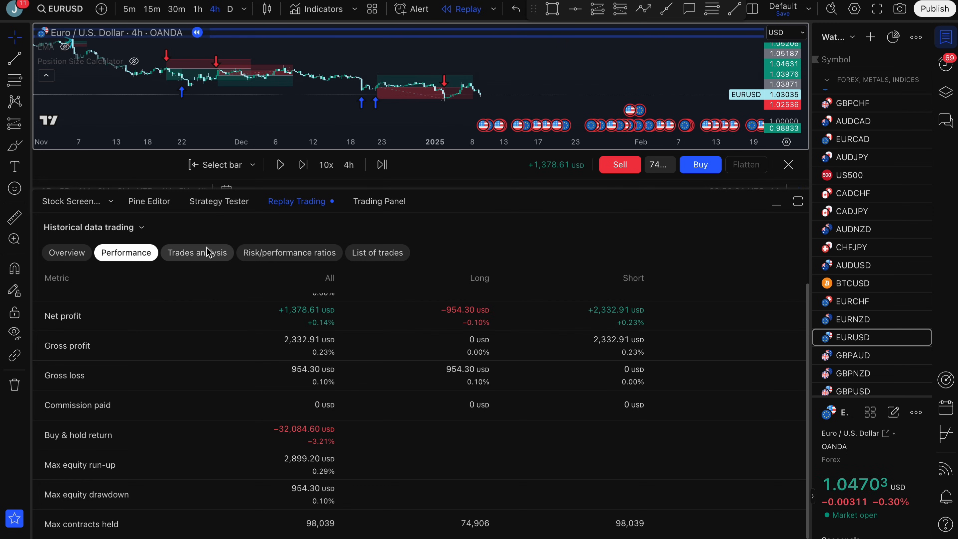
- Show the Trades analysis statistics and review the full table of wins, losses, averages and largest trades
{"action": "left_click", "coordinate": [196, 252]}
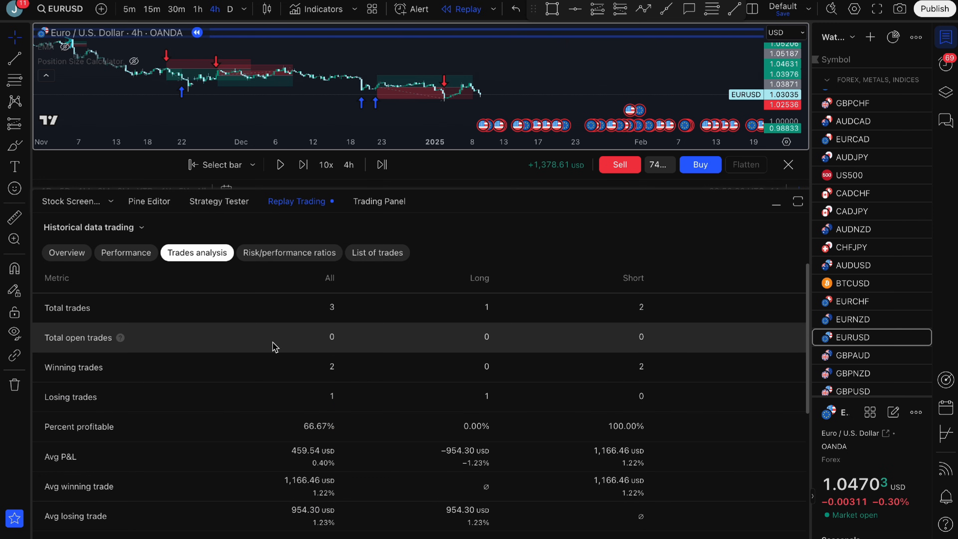
{"action": "mouse_move", "coordinate": [325, 313]}
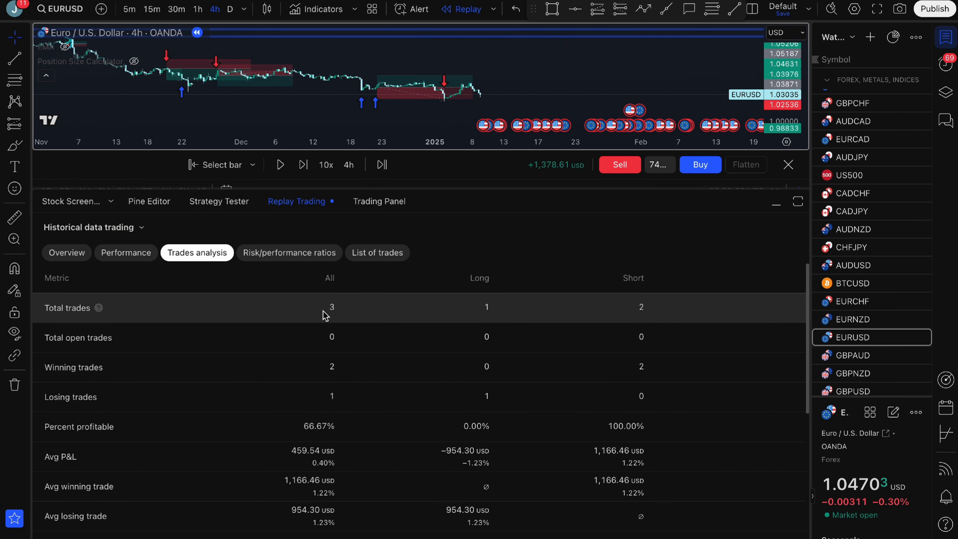
{"action": "mouse_move", "coordinate": [475, 316]}
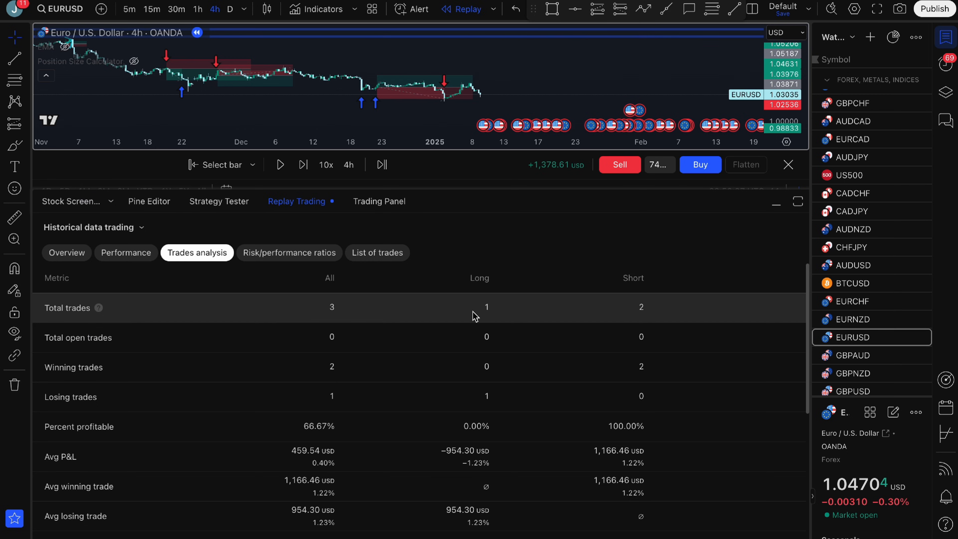
{"action": "mouse_move", "coordinate": [492, 322]}
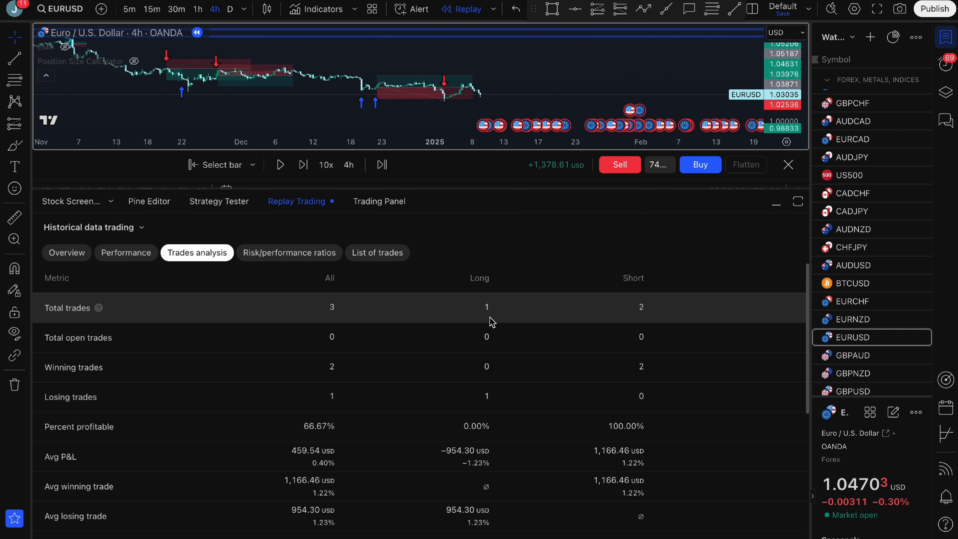
{"action": "mouse_move", "coordinate": [636, 323]}
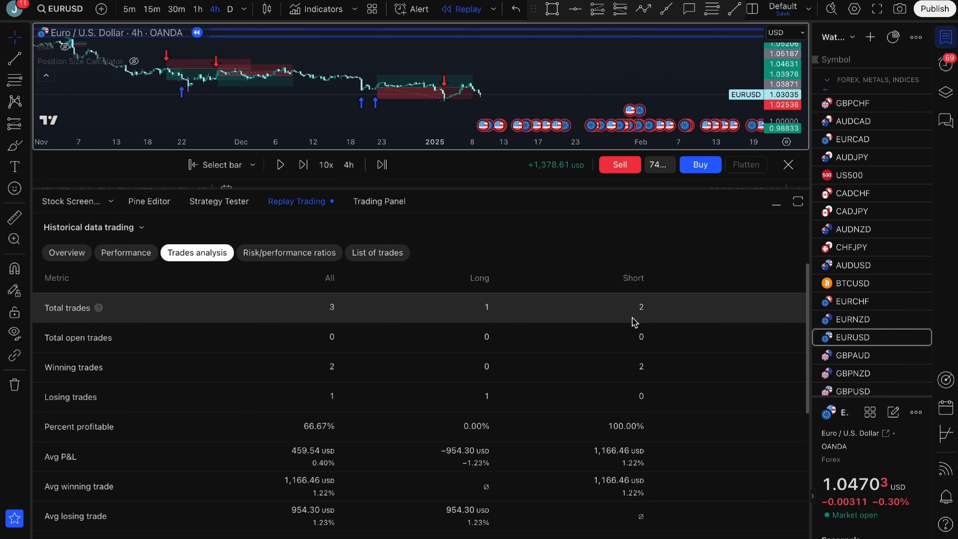
{"action": "scroll", "scroll_direction": "down", "scroll_amount": 3}
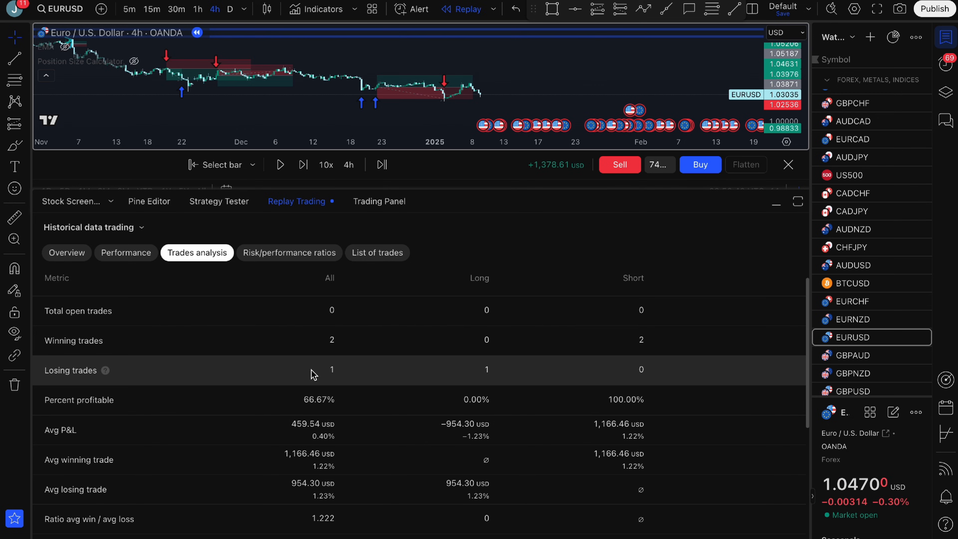
{"action": "scroll", "scroll_direction": "down", "scroll_amount": 3}
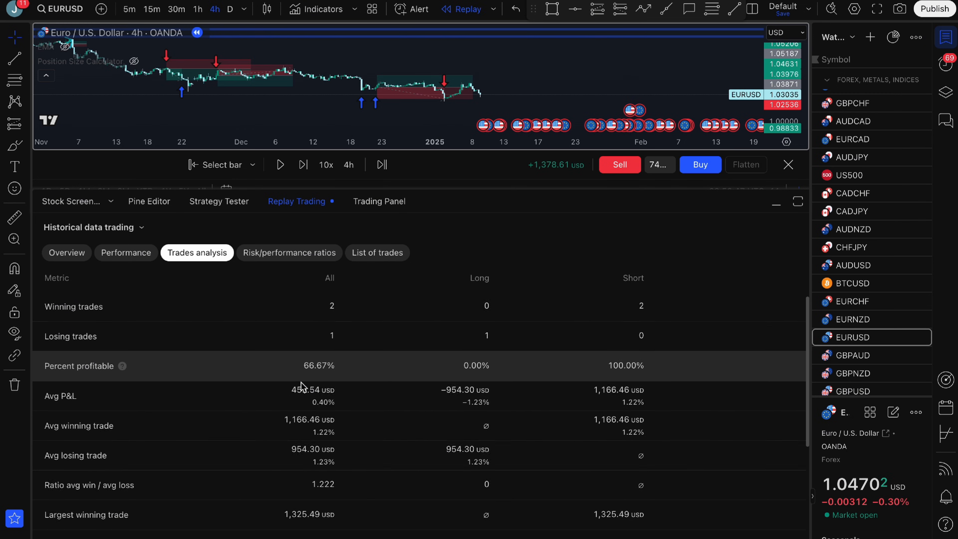
{"action": "scroll", "scroll_direction": "down", "scroll_amount": 3}
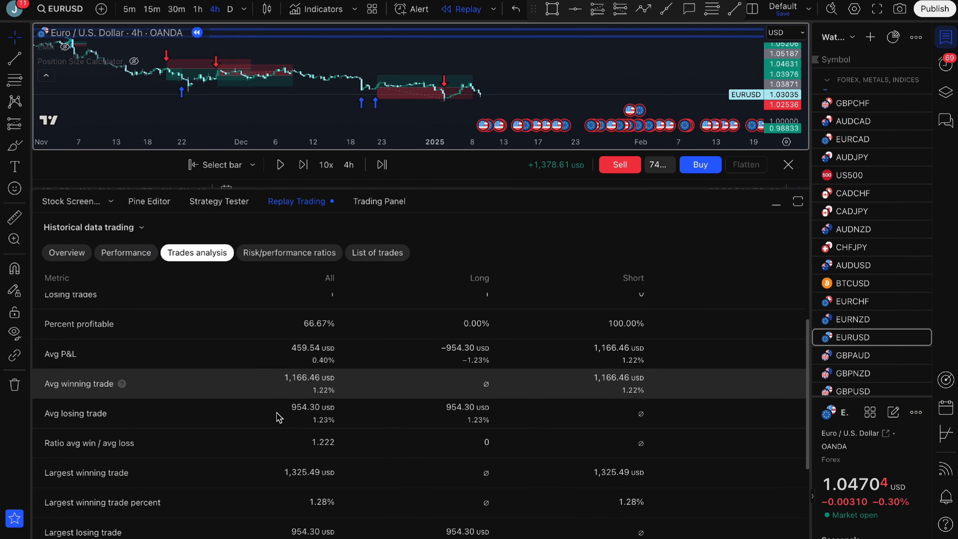
{"action": "scroll", "scroll_direction": "down", "scroll_amount": 3}
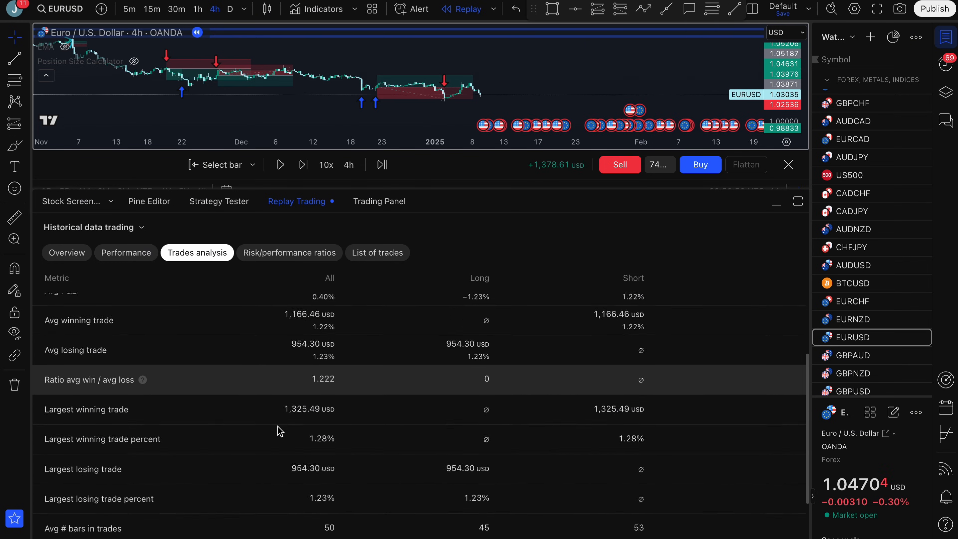
{"action": "scroll", "scroll_direction": "down", "scroll_amount": 3}
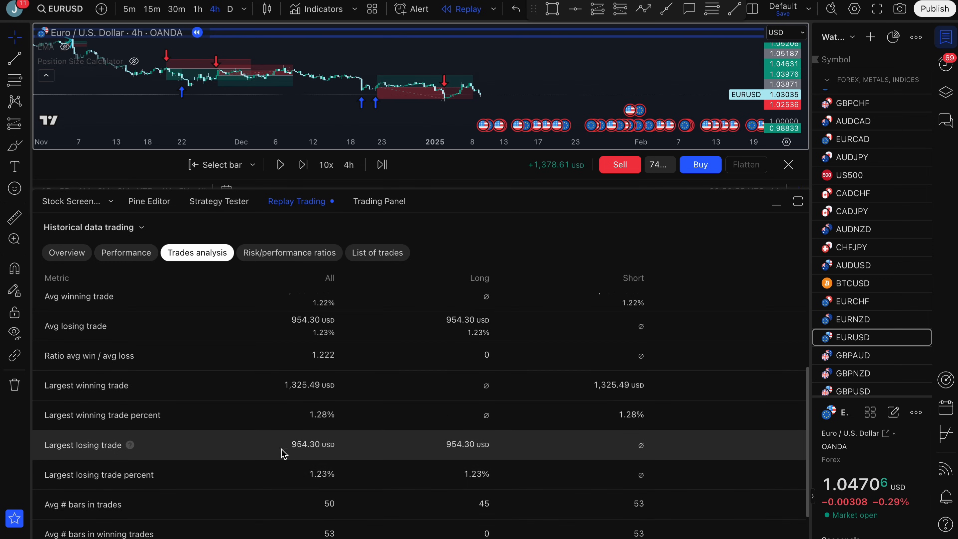
{"action": "scroll", "scroll_direction": "down", "scroll_amount": 3}
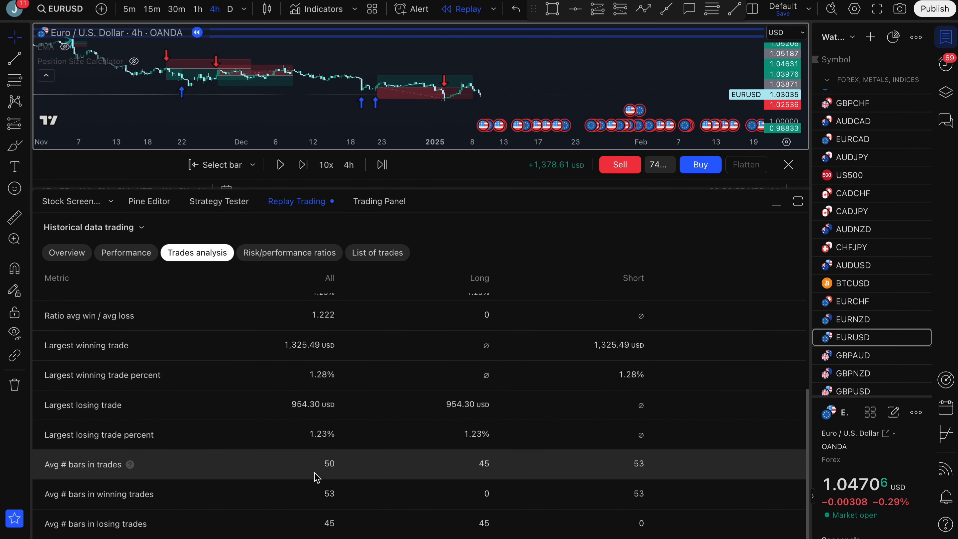
{"action": "mouse_move", "coordinate": [345, 478]}
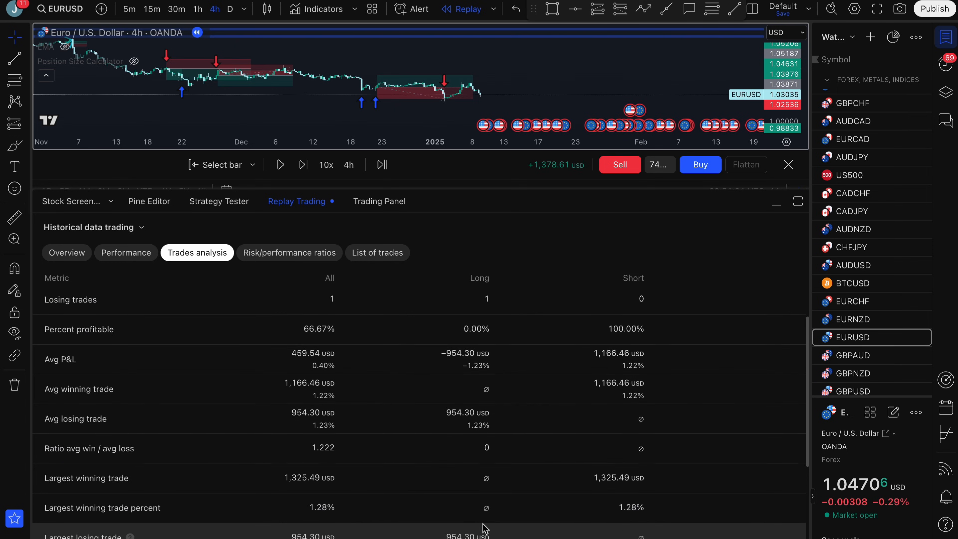
{"action": "scroll", "scroll_direction": "up", "scroll_amount": 3}
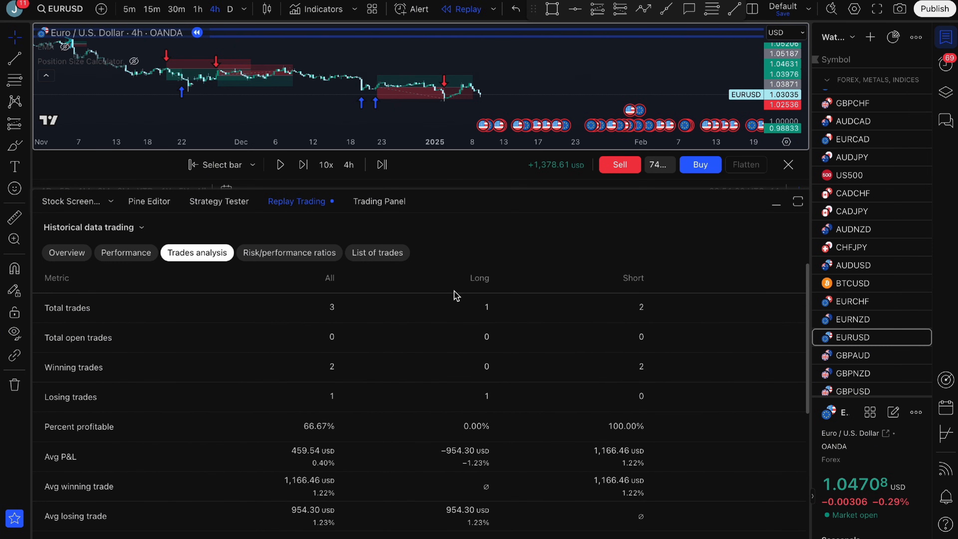
- Show the Risk/performance ratios: Sharpe −0.082, Sortino −0.146, profit factor 2.445, zero margin calls
{"action": "left_click", "coordinate": [289, 252]}
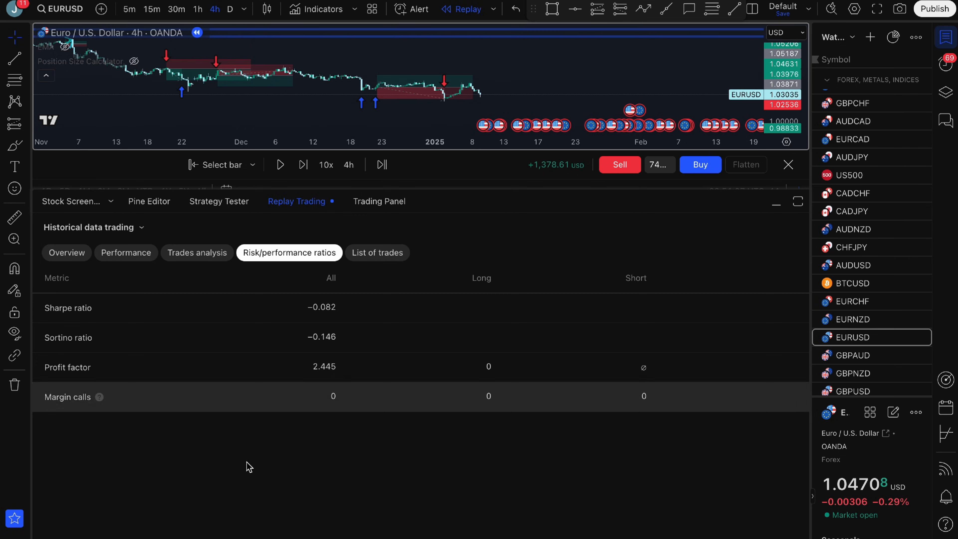
{"action": "mouse_move", "coordinate": [321, 386]}
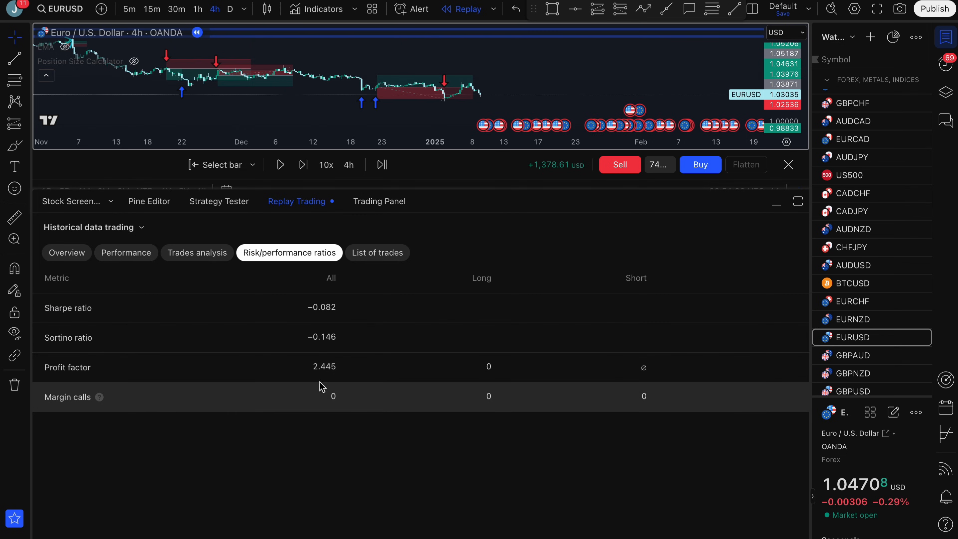
- Show the List of trades with all three trades and cumulative +1,378.61 USD
{"action": "left_click", "coordinate": [377, 252]}
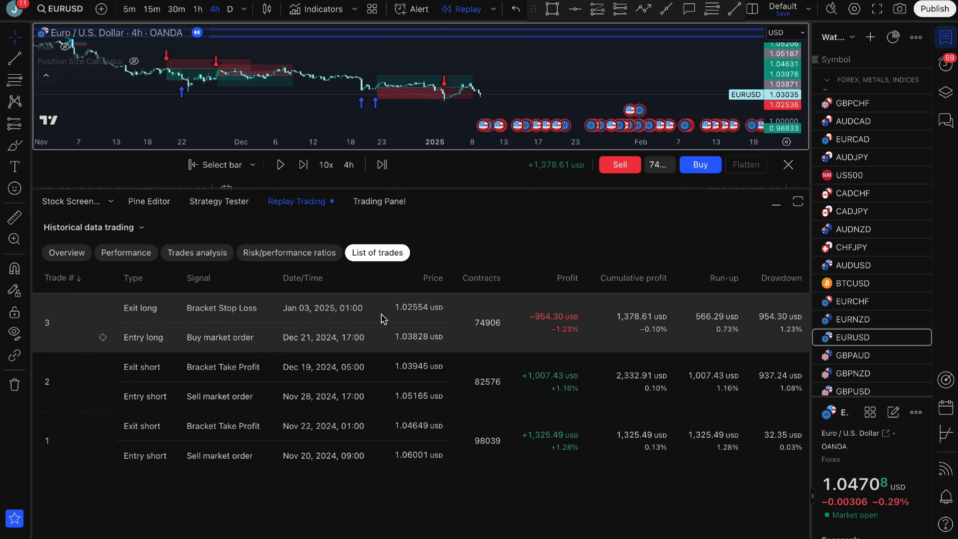
{"action": "mouse_move", "coordinate": [517, 449]}
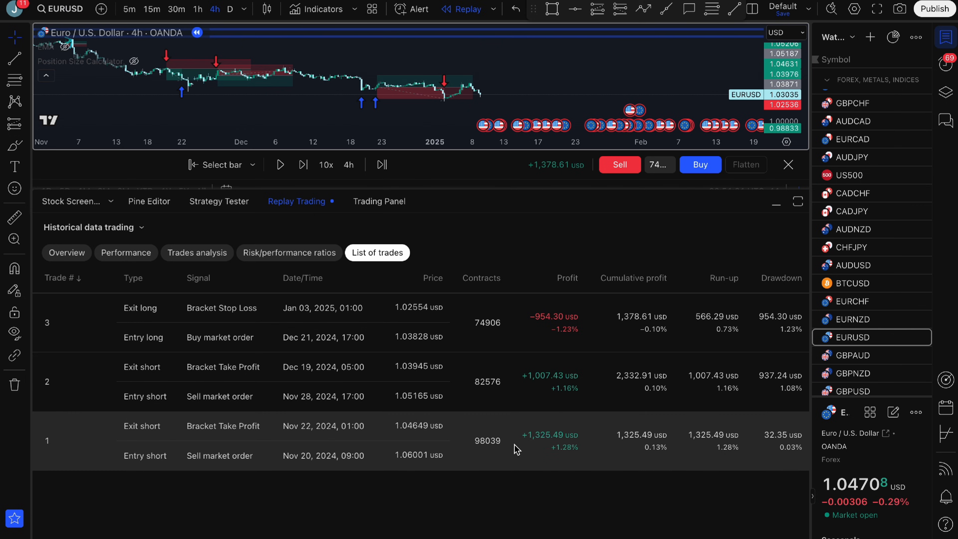
{"action": "mouse_move", "coordinate": [531, 450]}
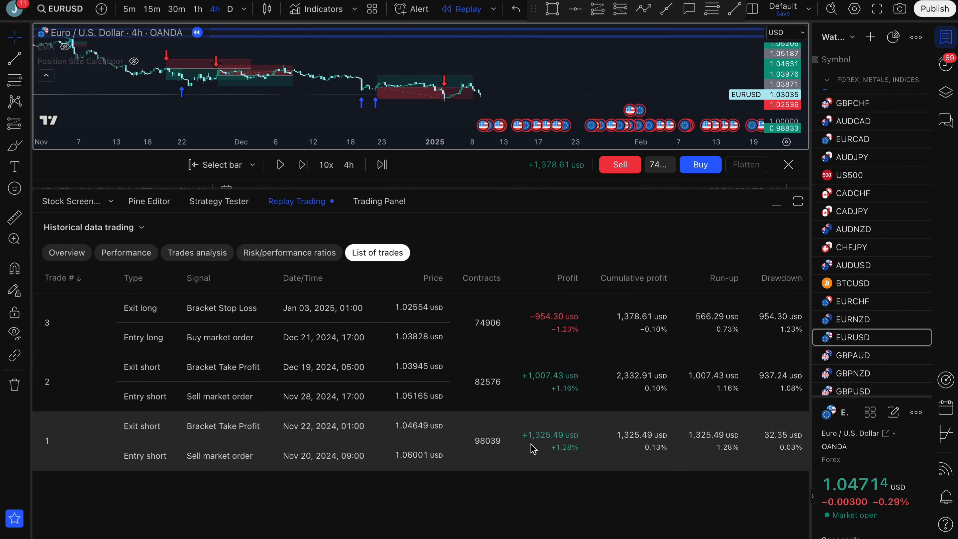
{"action": "mouse_move", "coordinate": [534, 324]}
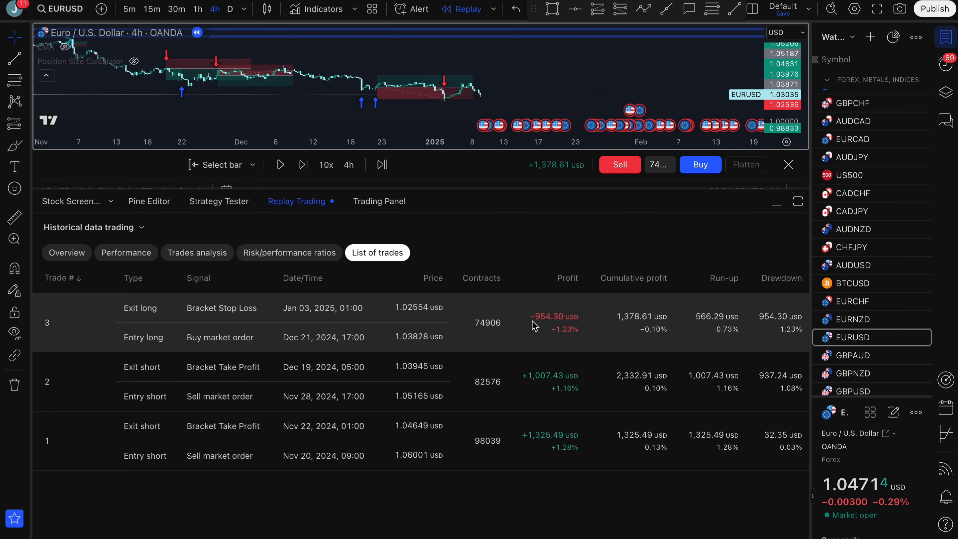
{"action": "mouse_move", "coordinate": [471, 280]}
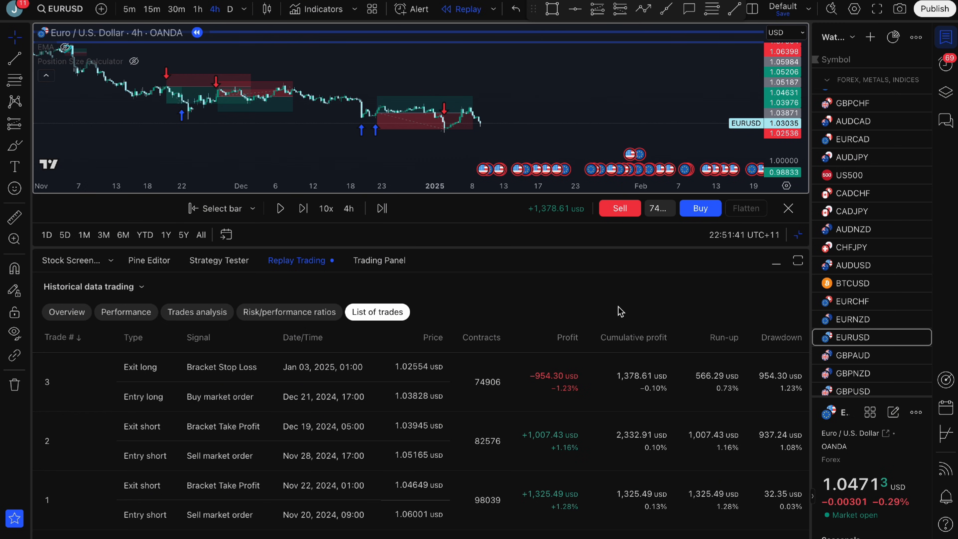
{"action": "mouse_move", "coordinate": [495, 256]}
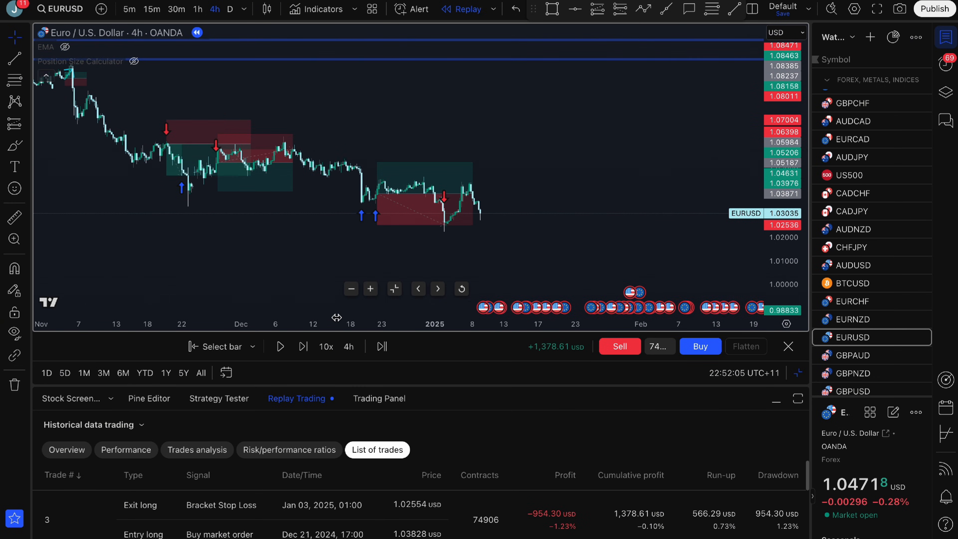
{"action": "mouse_move", "coordinate": [502, 349]}
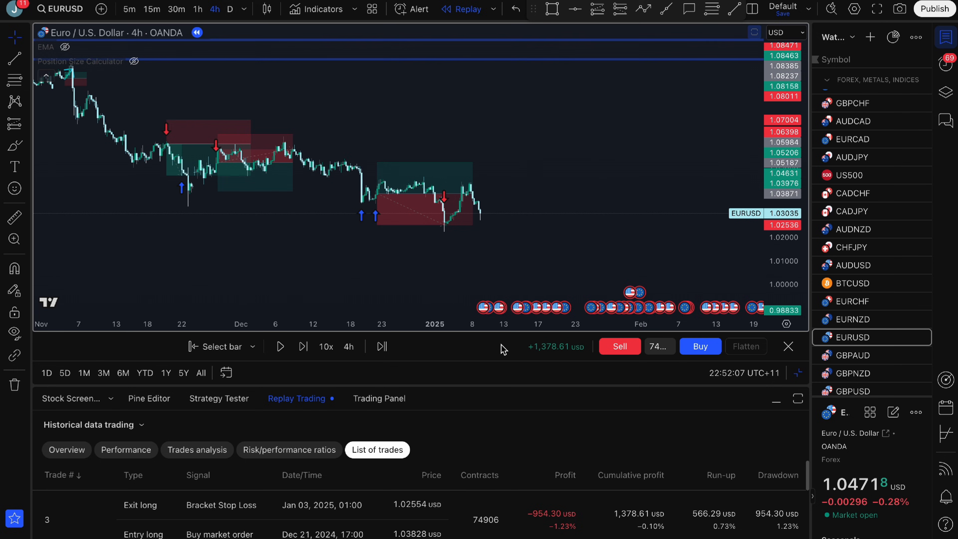